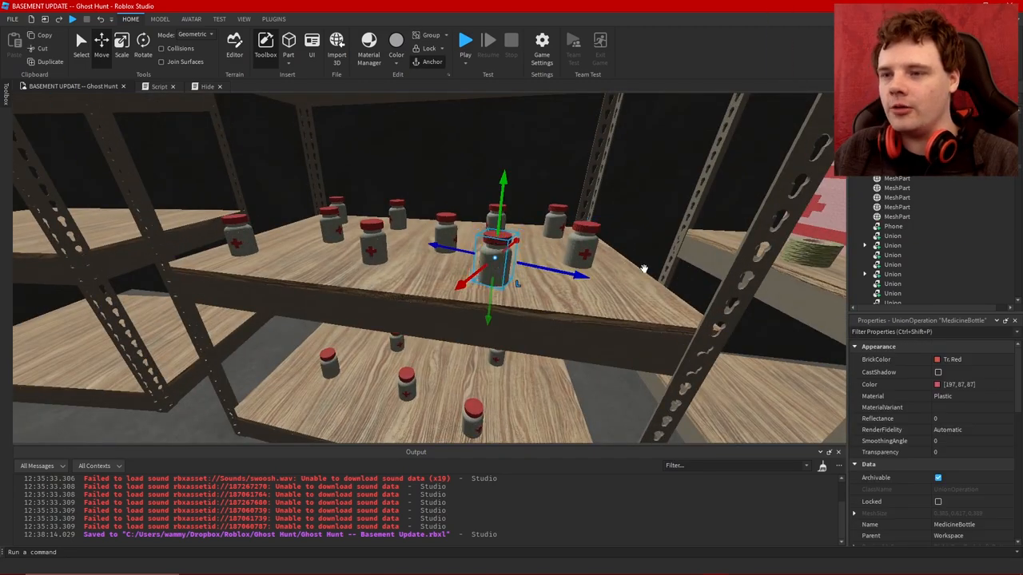
pyautogui.moveTo(885, 386)
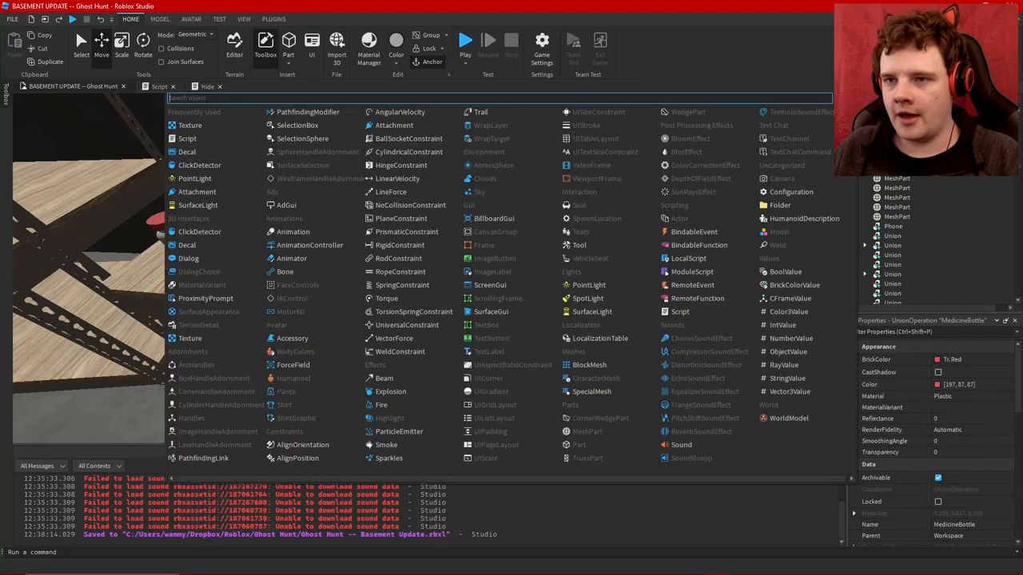
# Search Insert Object for 'force' to add a VectorForce to a MedicineBottle.
pyautogui.write('forc')
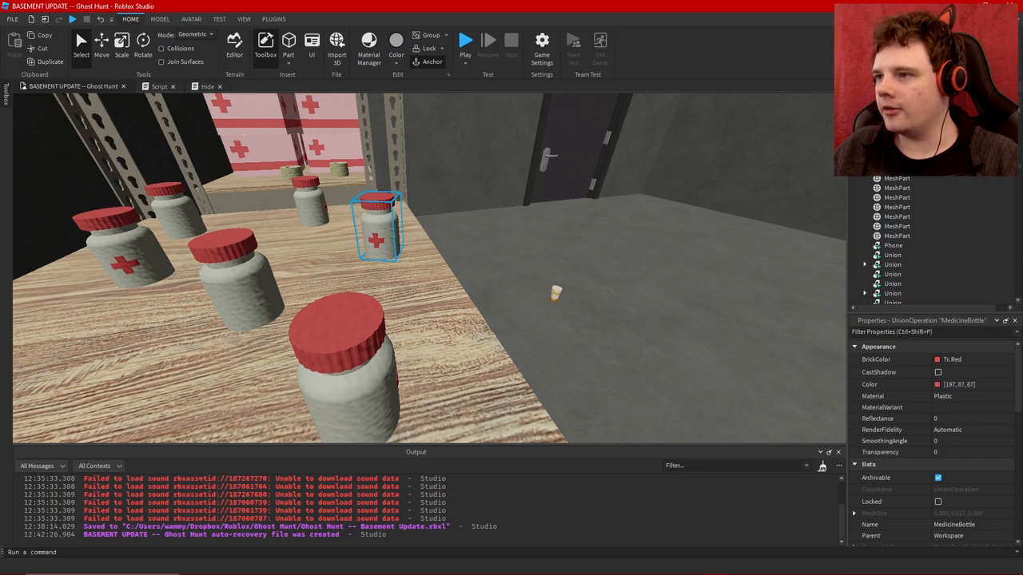
# Set the bottle's VectorForce Force property to -100, 400, 0.
pyautogui.click(256, 86)
pyautogui.write('-1000, 0, 0')
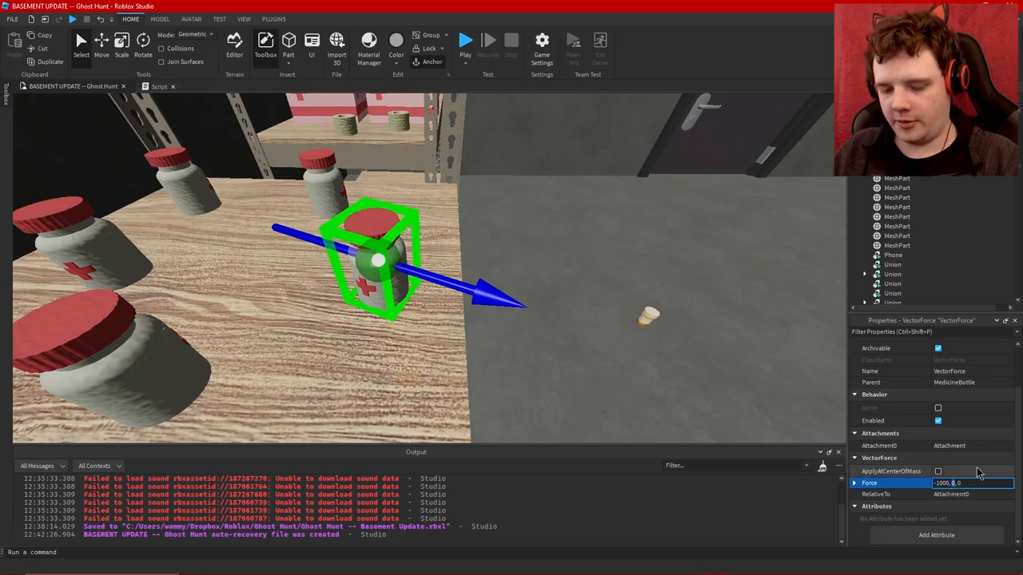
pyautogui.click(465, 40)
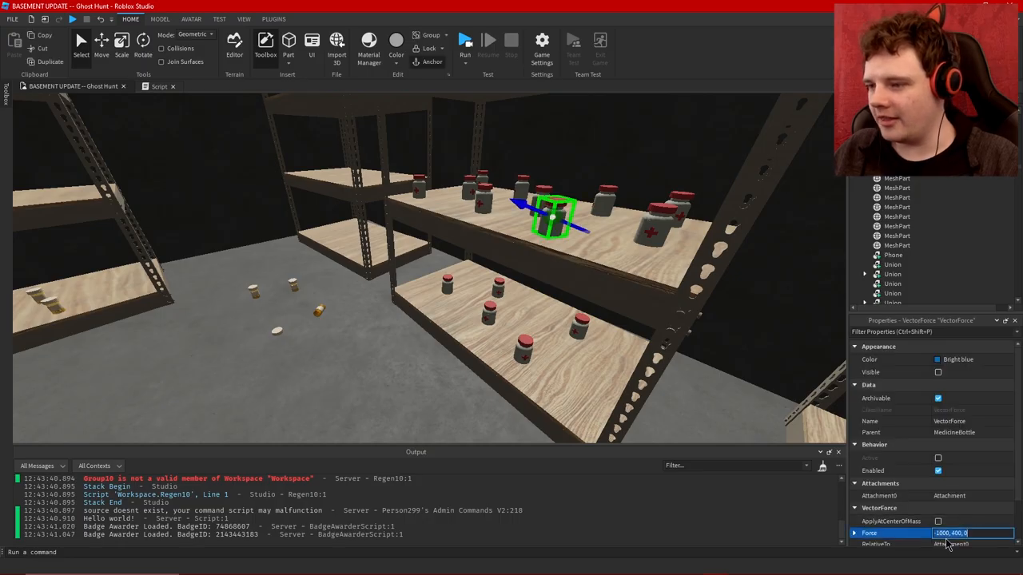
pyautogui.write('-100,400,0')
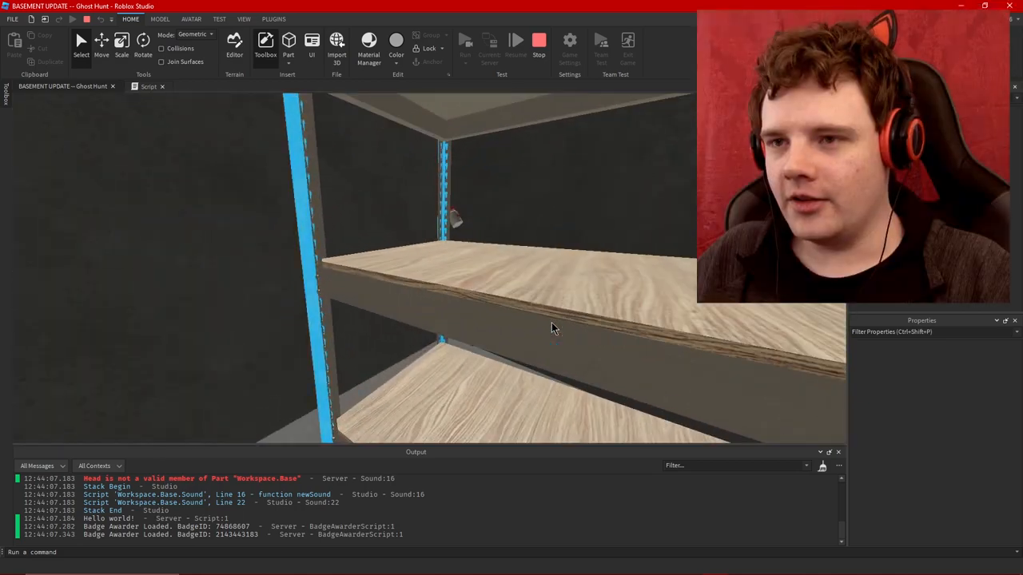
# Add wait(.1) before destroying the VectorForce in the bottle's script, then return to the basement.
pyautogui.click(149, 87)
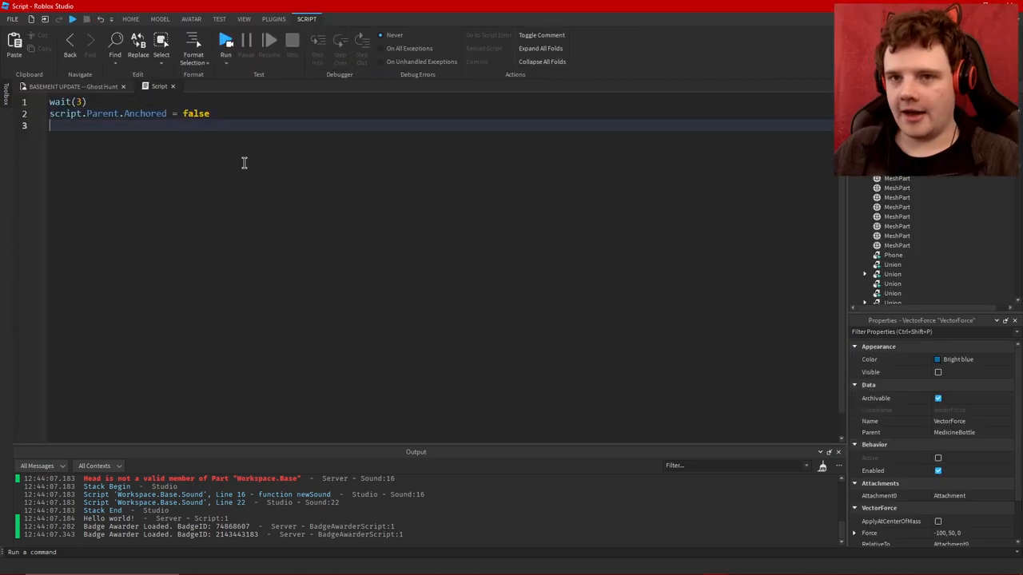
pyautogui.write('wait(.1)')
pyautogui.write('script.Parent.VectorForce:Destroy()')
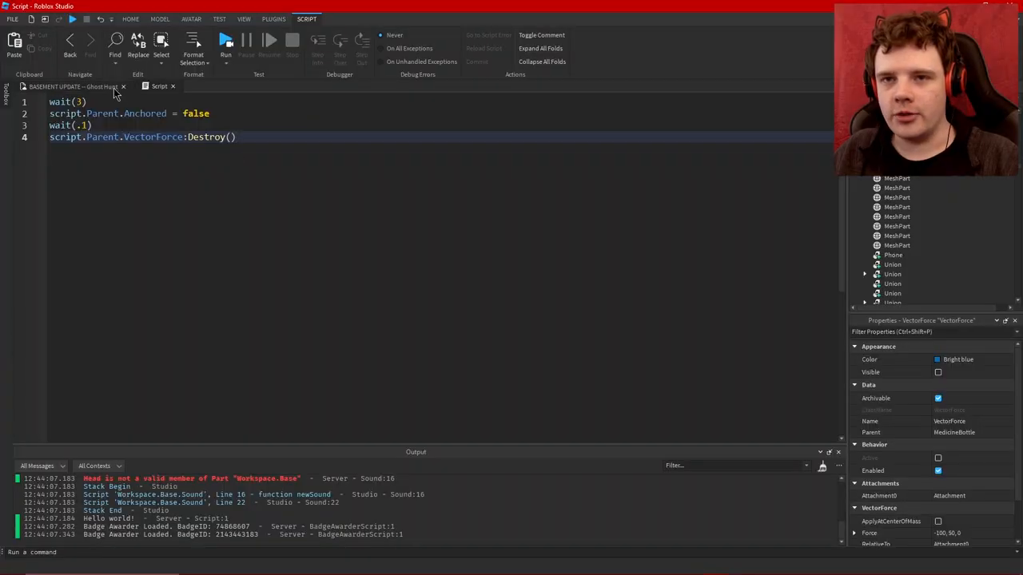
pyautogui.click(131, 18)
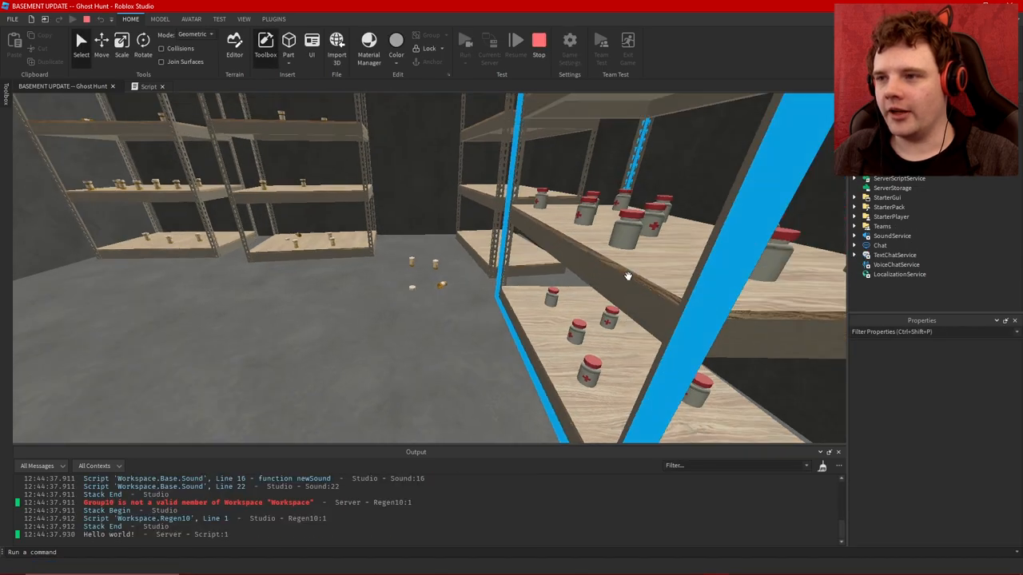
# Stop the running play test.
pyautogui.click(516, 40)
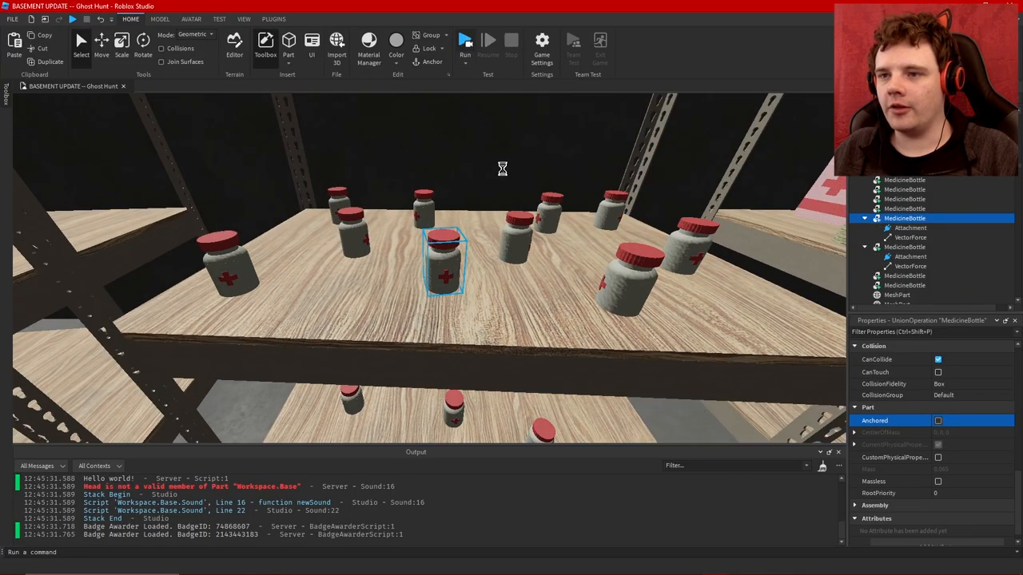
# Edit the second bottle's VectorForce Force values, entering -40.
pyautogui.click(465, 40)
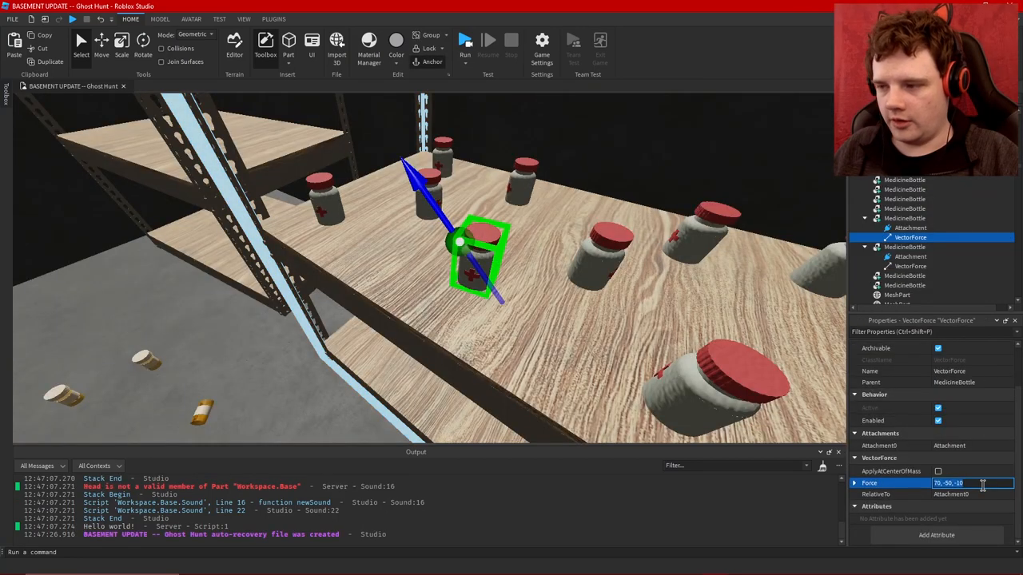
pyautogui.write('-40')
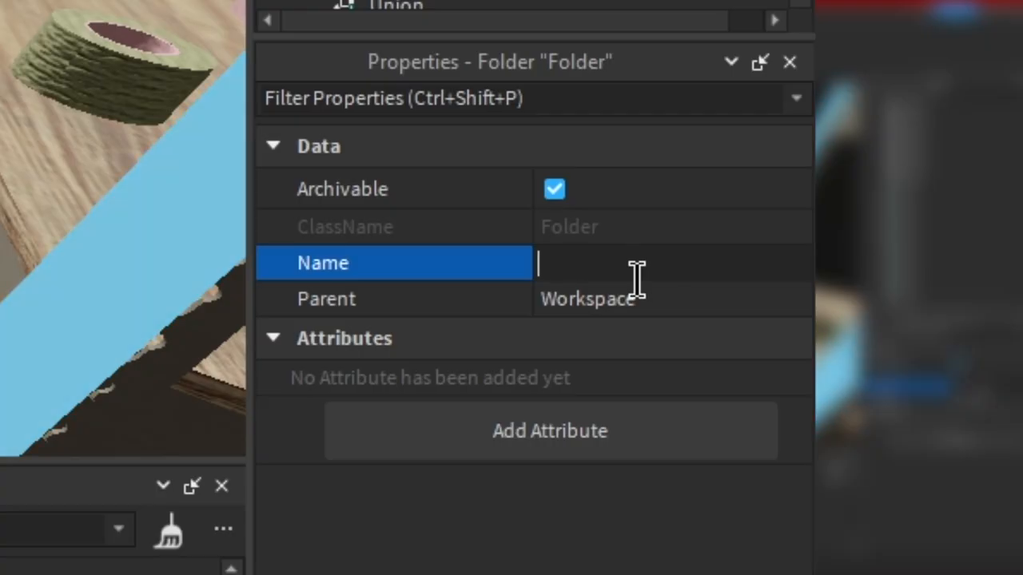
# Name the bottle folder MedicineBottles and add a Script to the red floor part.
pyautogui.write('MedicineBottles')
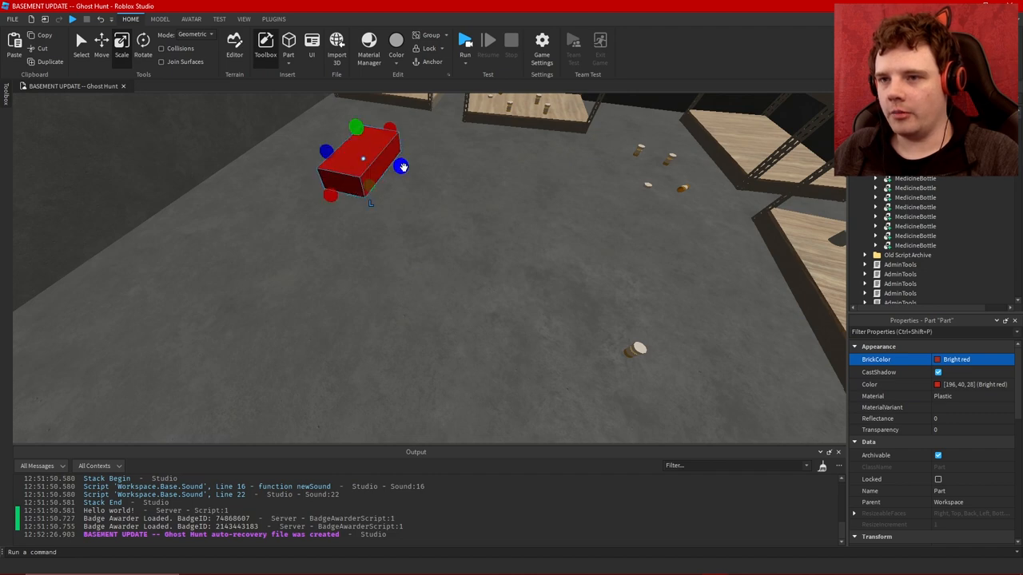
pyautogui.click(159, 18)
pyautogui.write('sc')
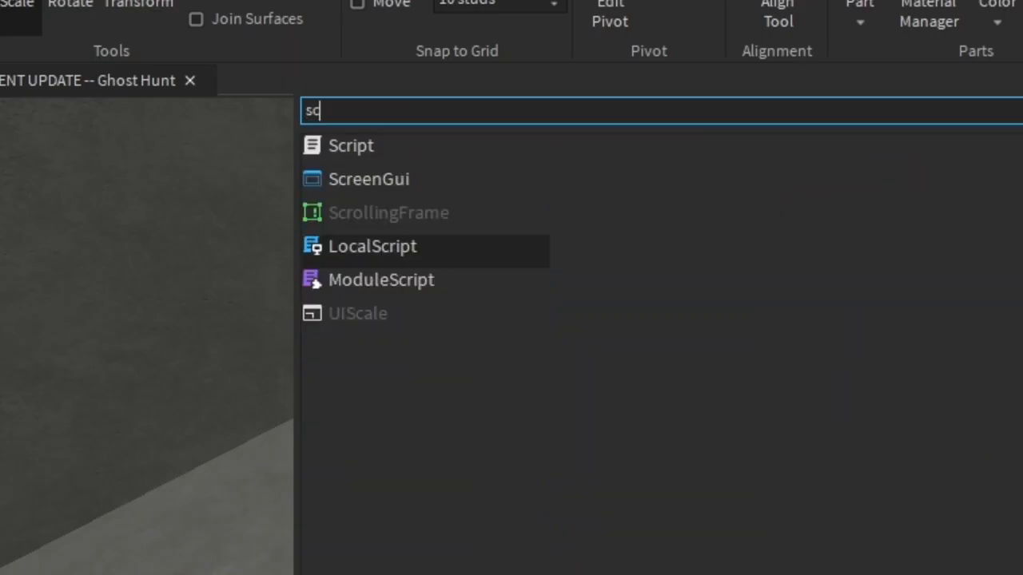
pyautogui.click(351, 146)
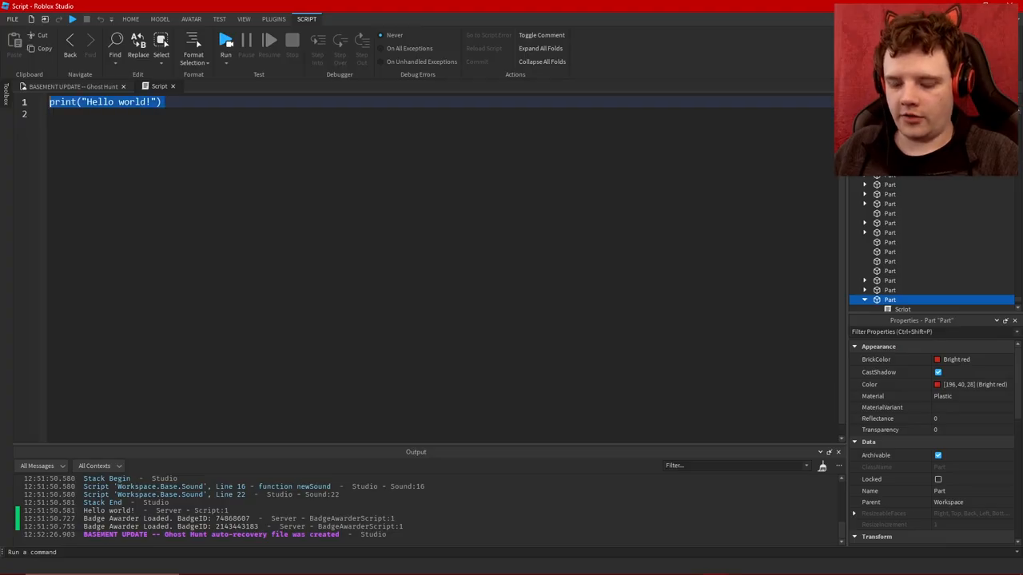
# Write local bottles = game.Workspace MedicineBottles:GetChildren() at the top of the script.
pyautogui.write('local')
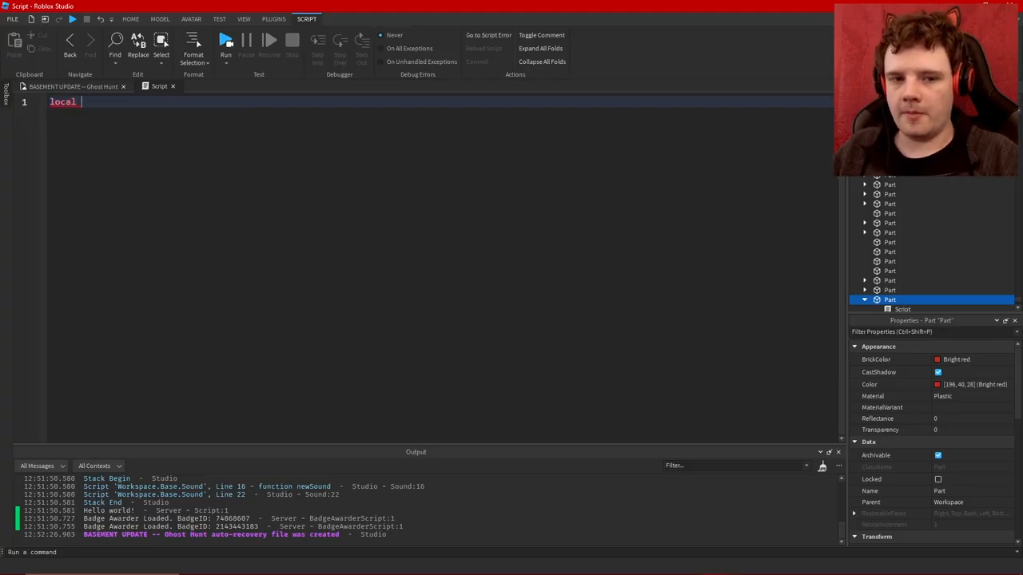
pyautogui.write('bottles = game.W')
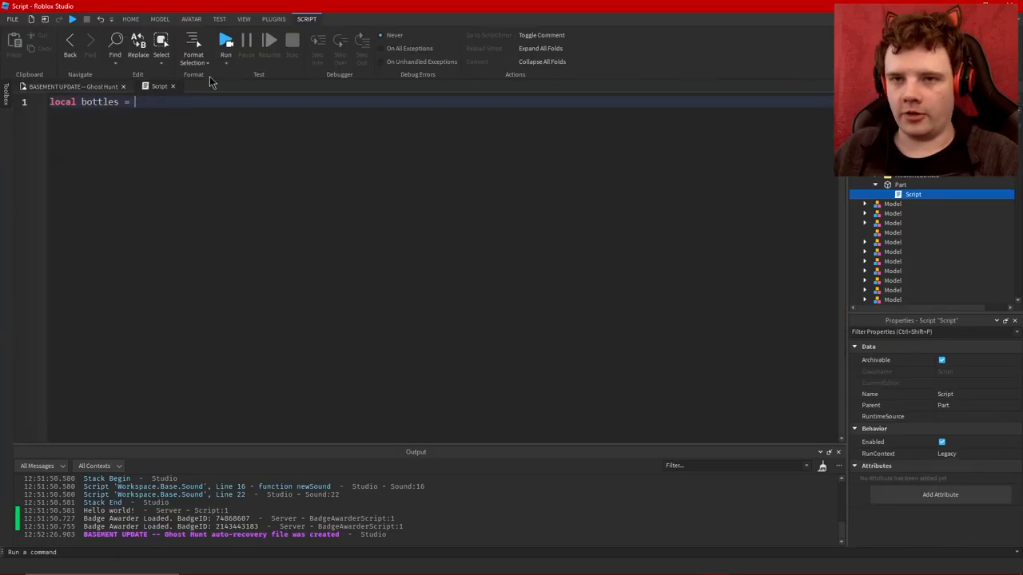
pyautogui.write('script.Parent.Parent.')
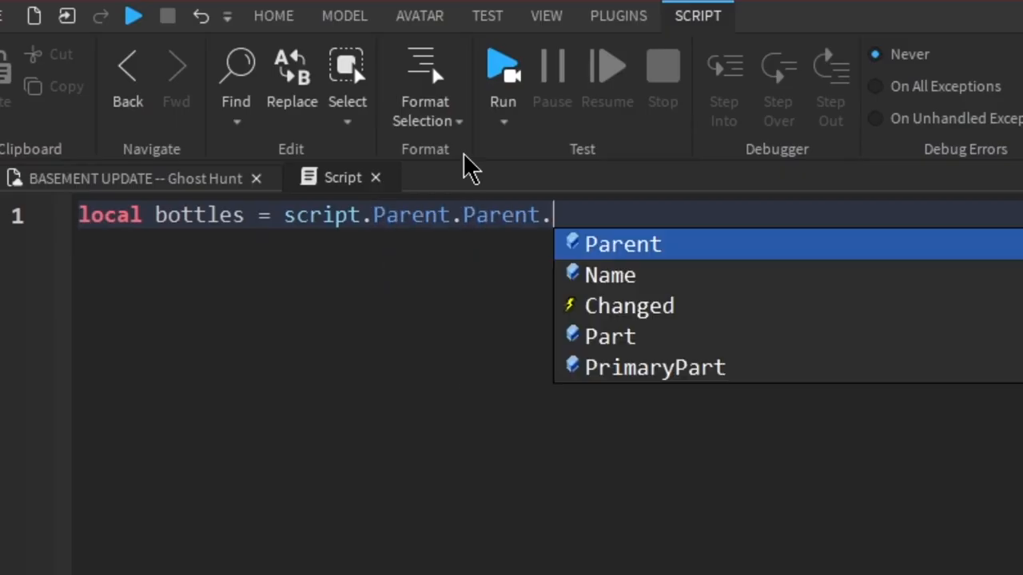
pyautogui.write('MedicineBottles')
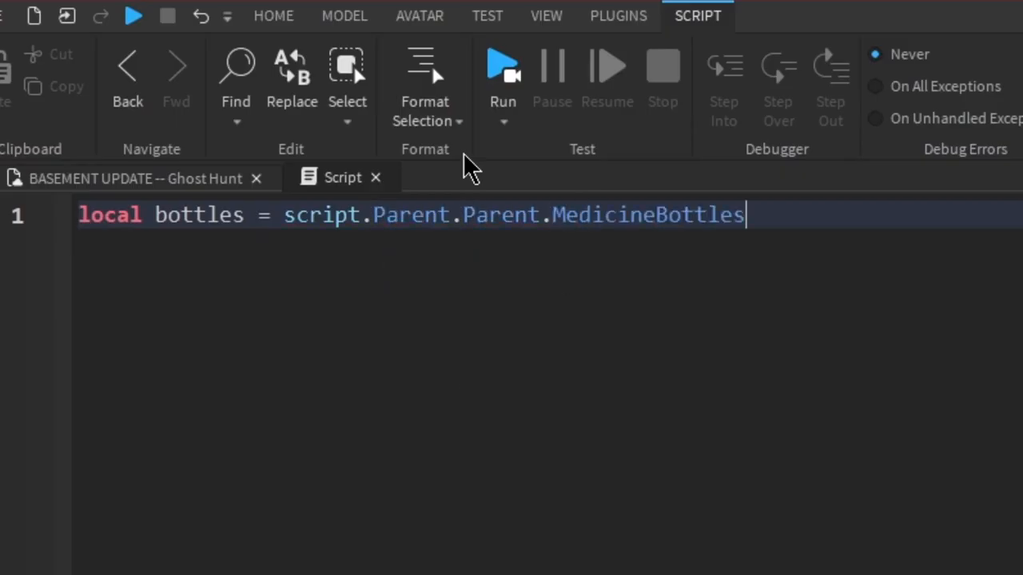
pyautogui.write(':')
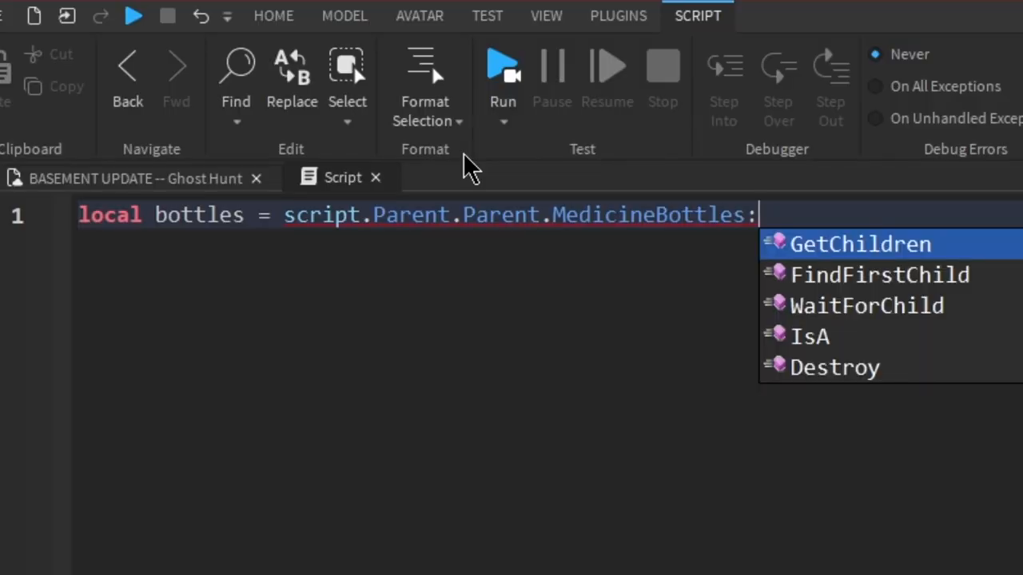
pyautogui.click(860, 244)
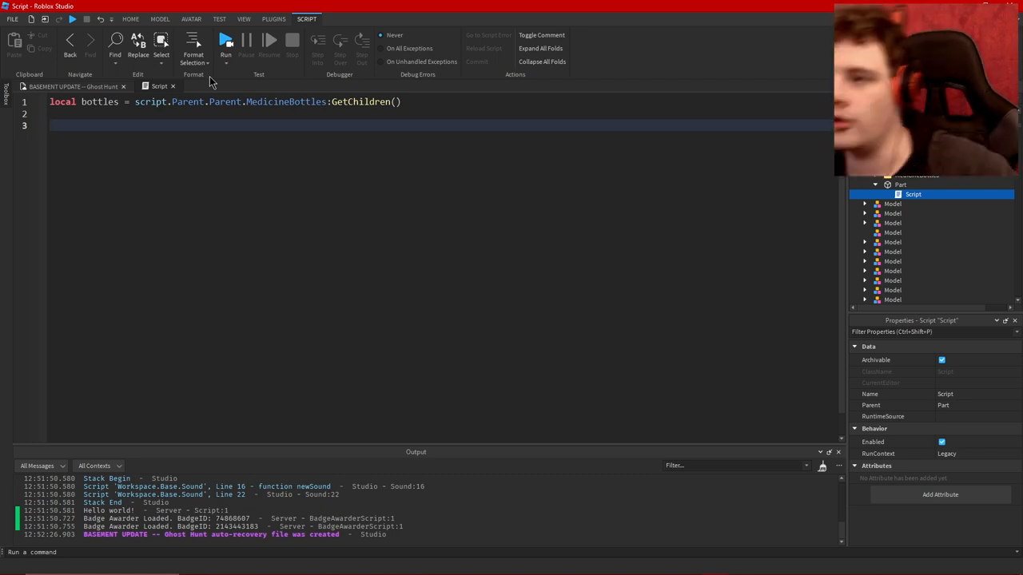
# Define onTouched(part) checking part.Parent's Humanoid and that its name ~= "Ghost".
pyautogui.click(160, 19)
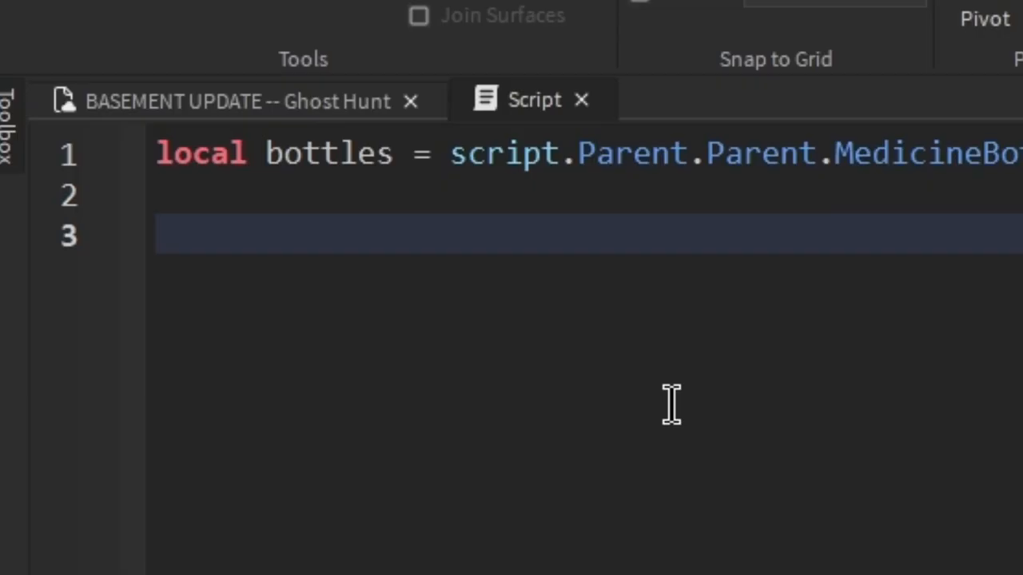
pyautogui.write('function onTouched(')
pyautogui.write('local human = ')
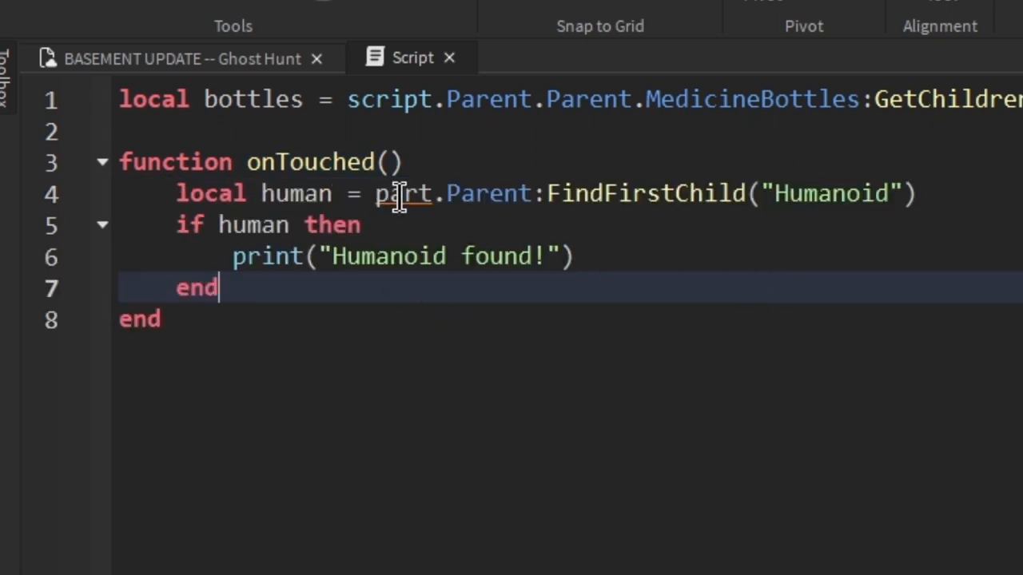
pyautogui.write('part')
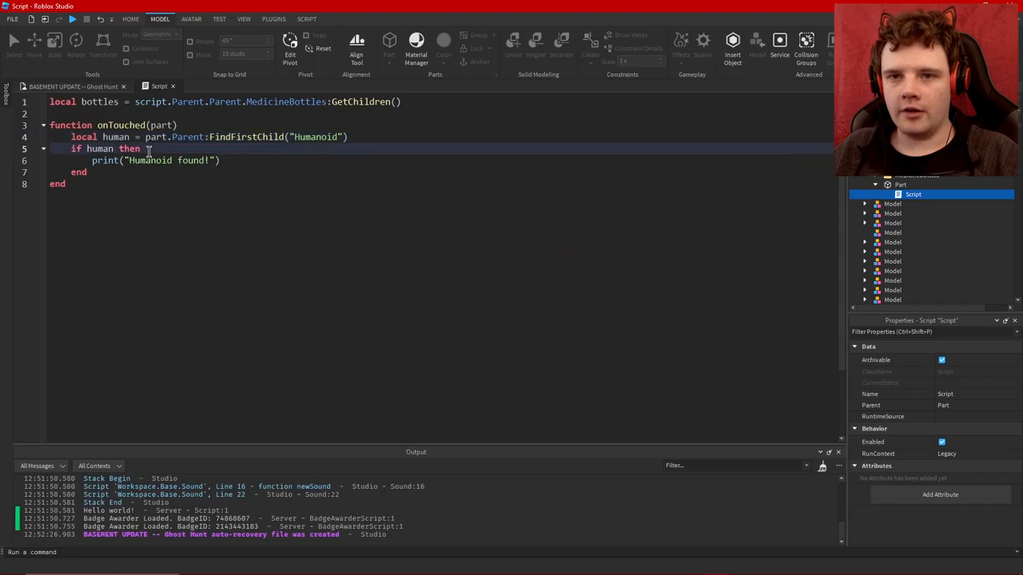
pyautogui.write('and')
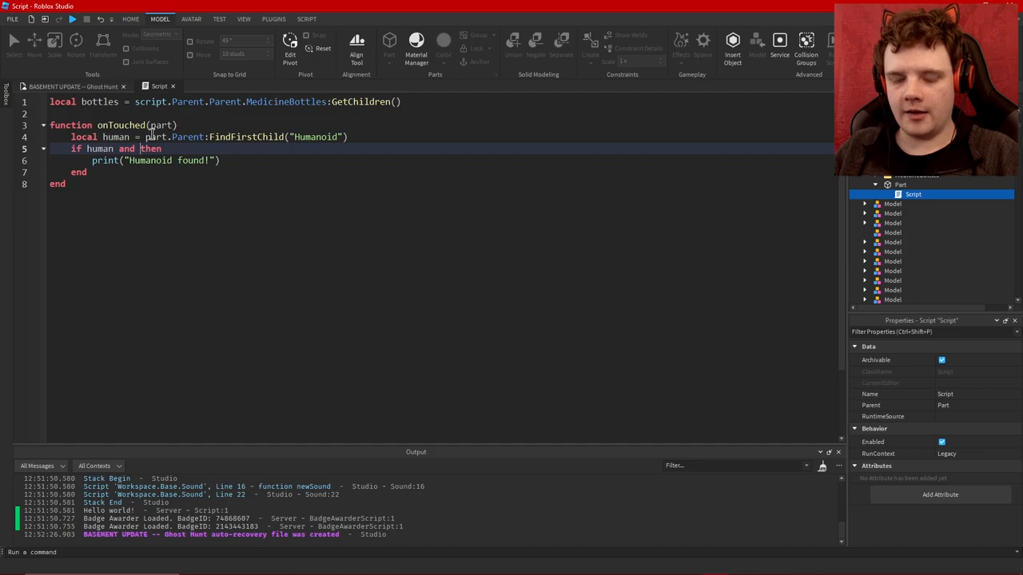
pyautogui.write('part.Parent.')
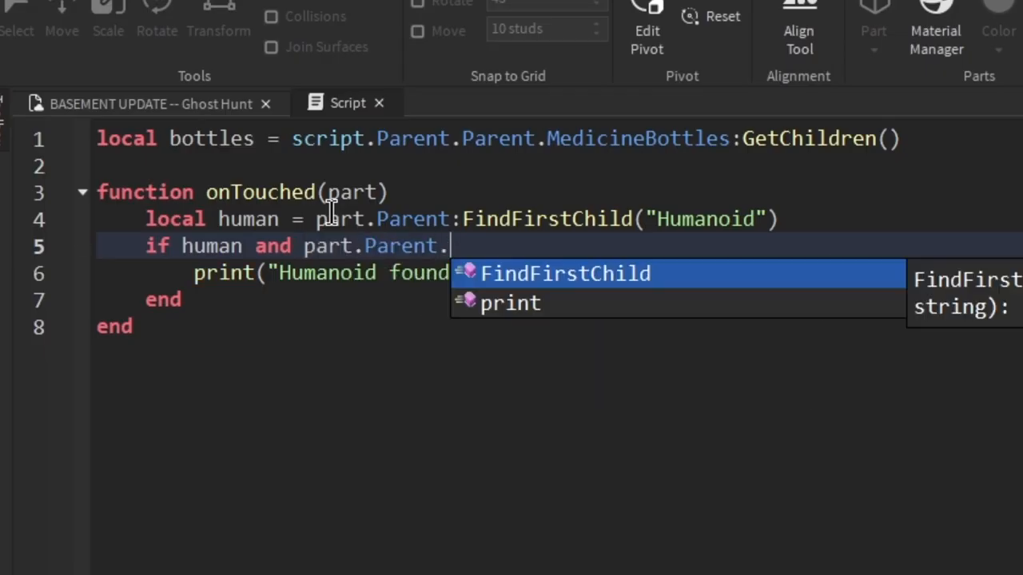
pyautogui.write('then')
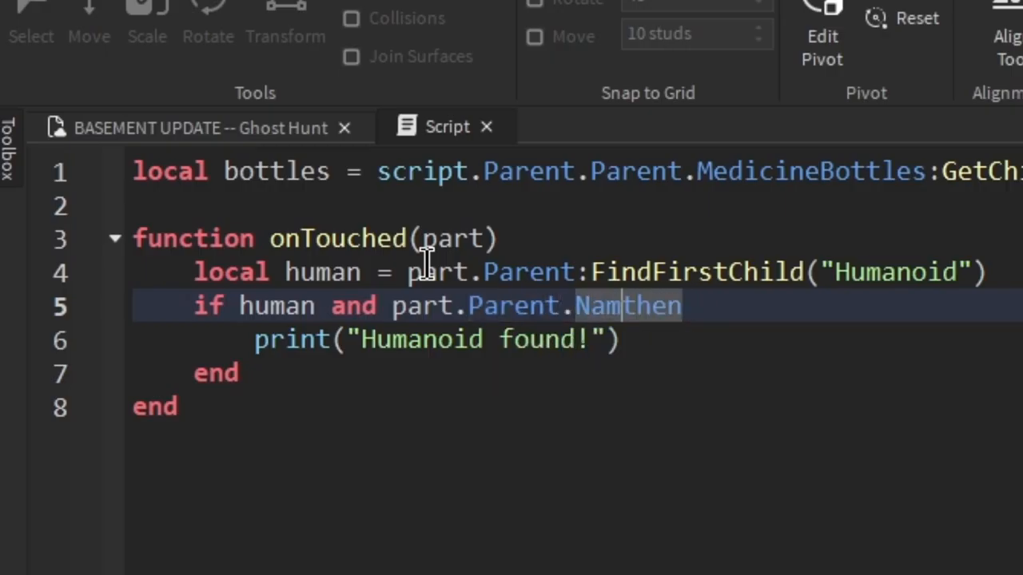
pyautogui.write('~= "Ghost')
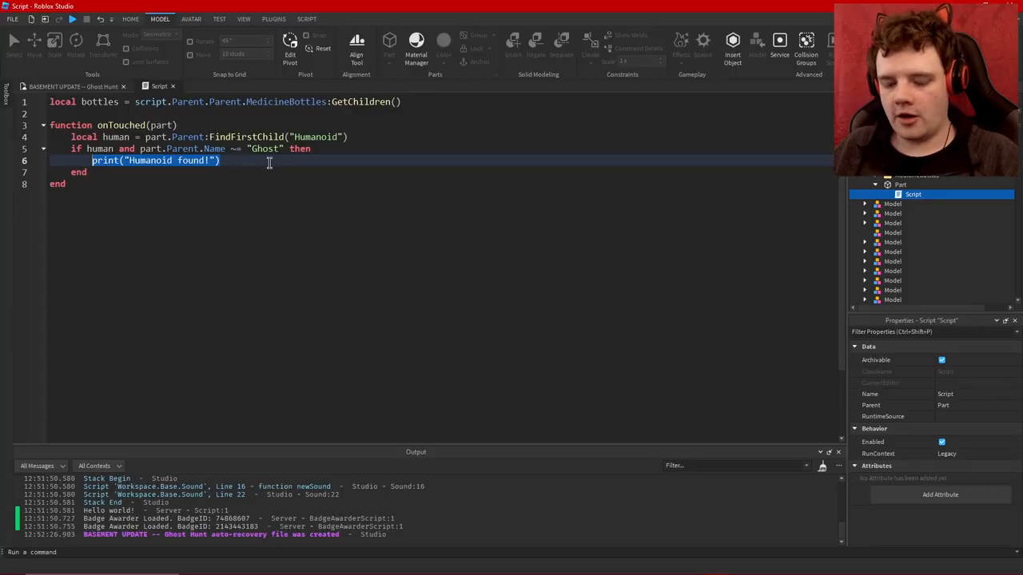
# Start iterating over bottles and index a bottle with math.random(1, ...).
pyautogui.write('for i, p in pairs (')
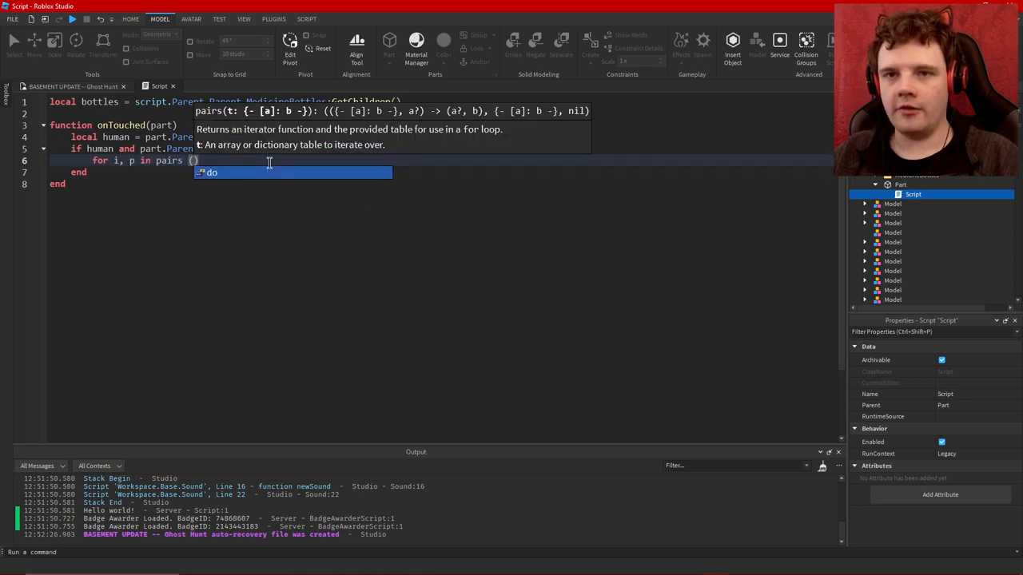
pyautogui.write('bottles)')
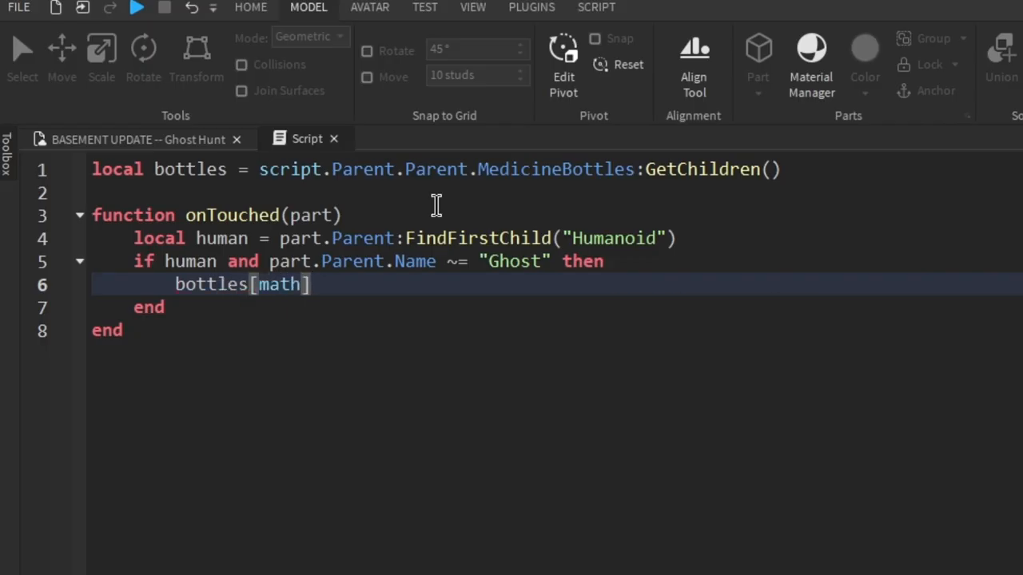
pyautogui.write('.random(1')
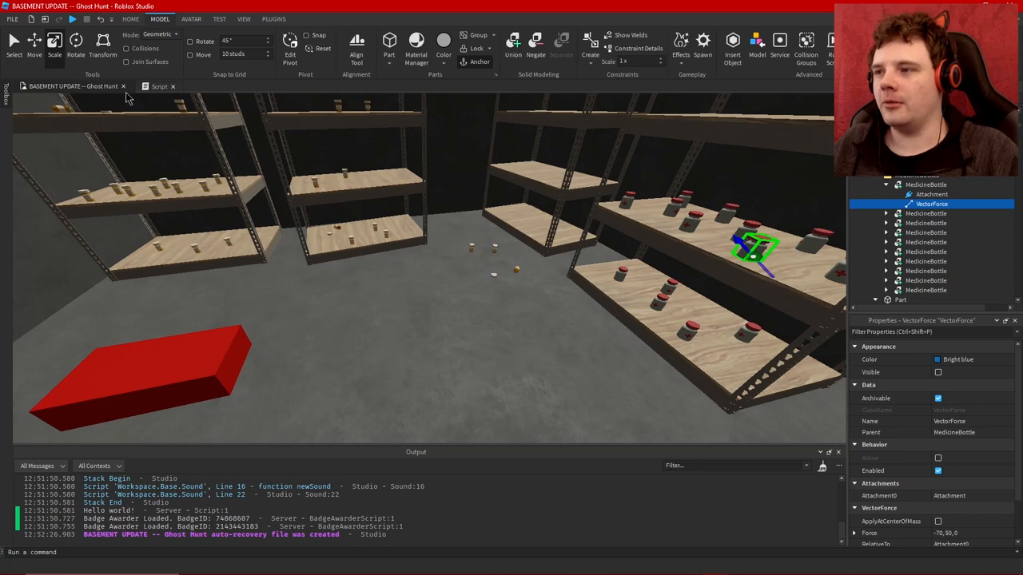
pyautogui.moveTo(158, 86)
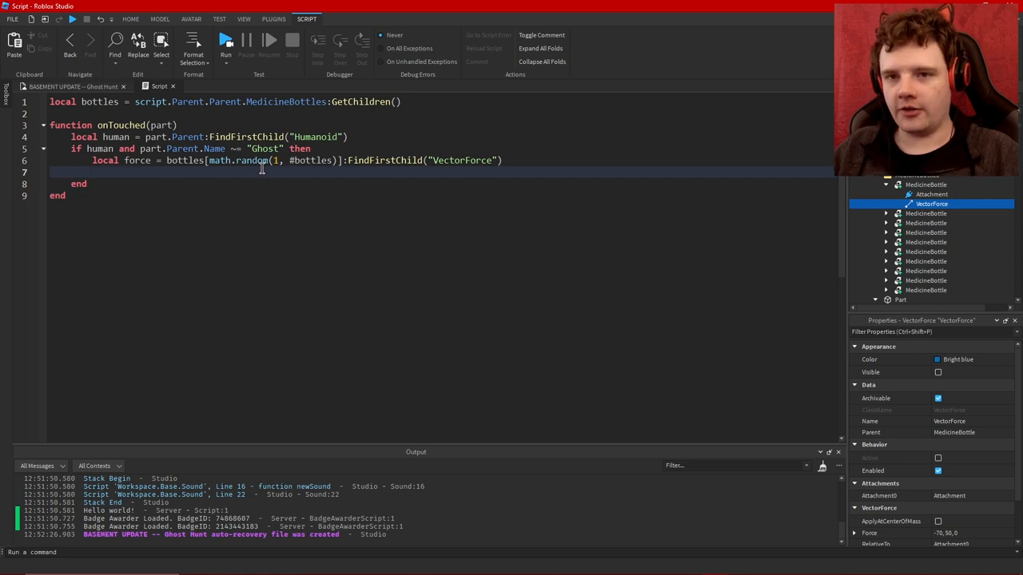
# If force exists, set force.Parent.Anchored = false, then call force:Destroy().
pyautogui.write('if force then')
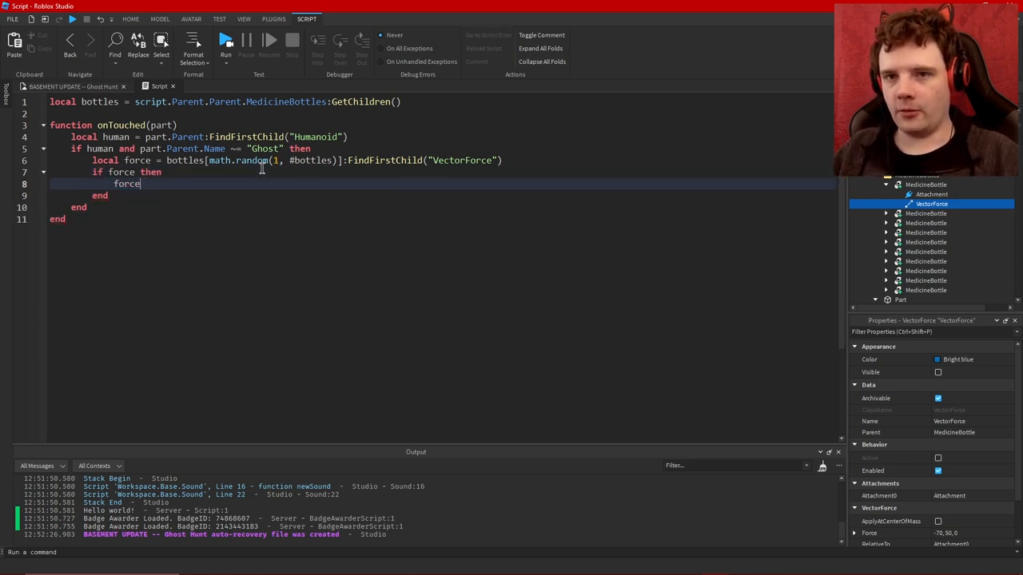
pyautogui.write('.Parent.AS')
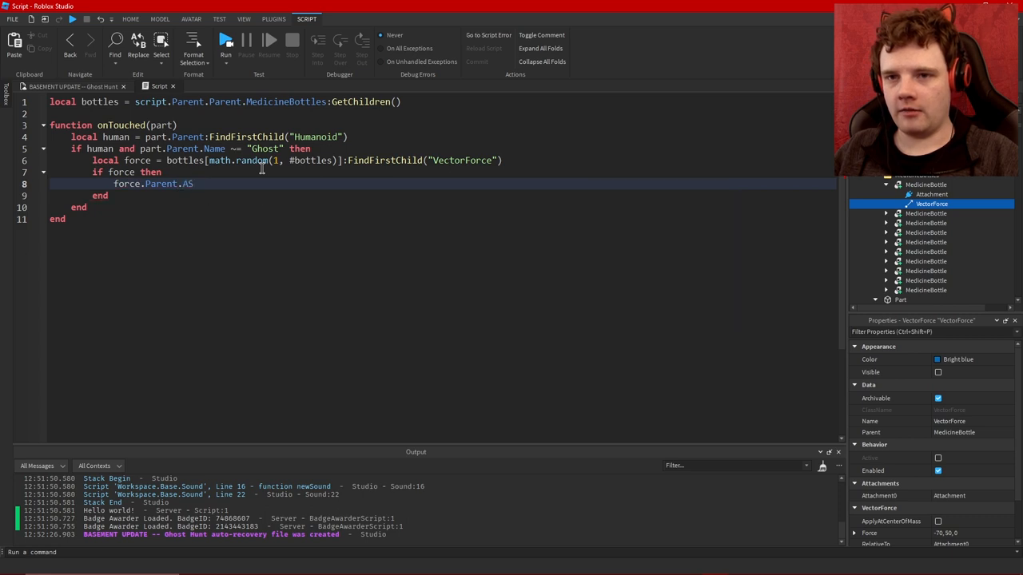
pyautogui.write('nchored =')
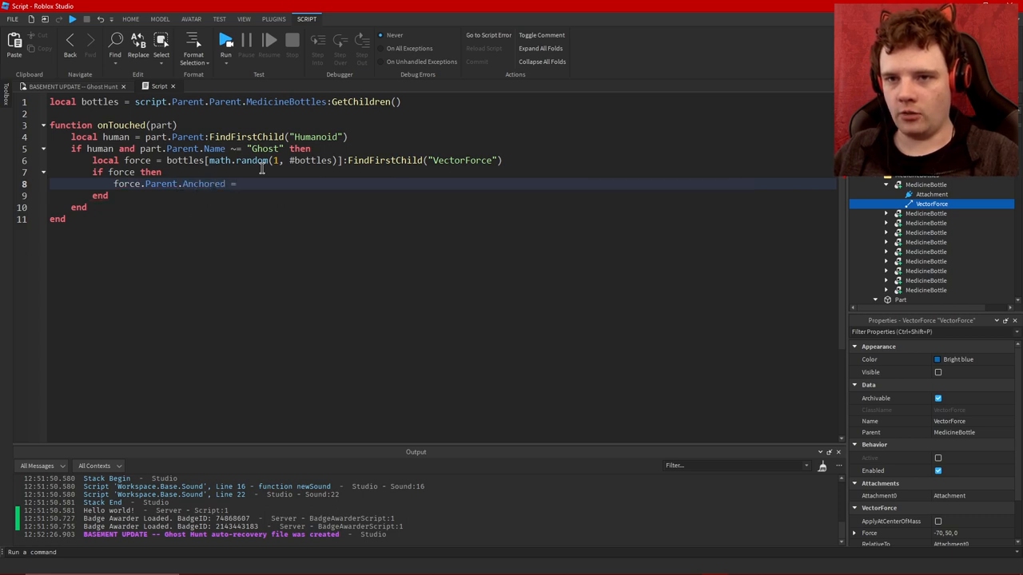
pyautogui.write('false')
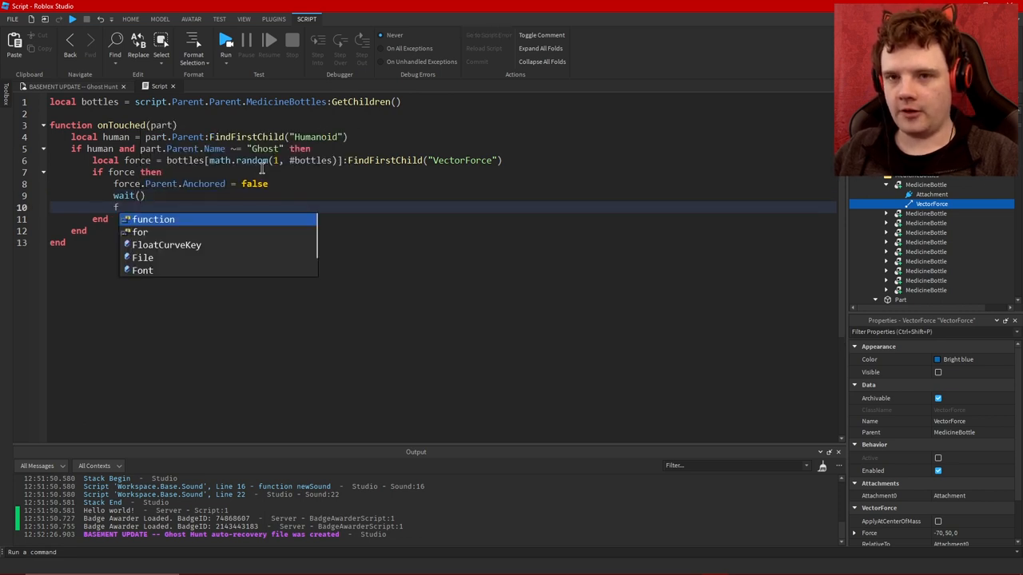
pyautogui.write('orce:Destroy()')
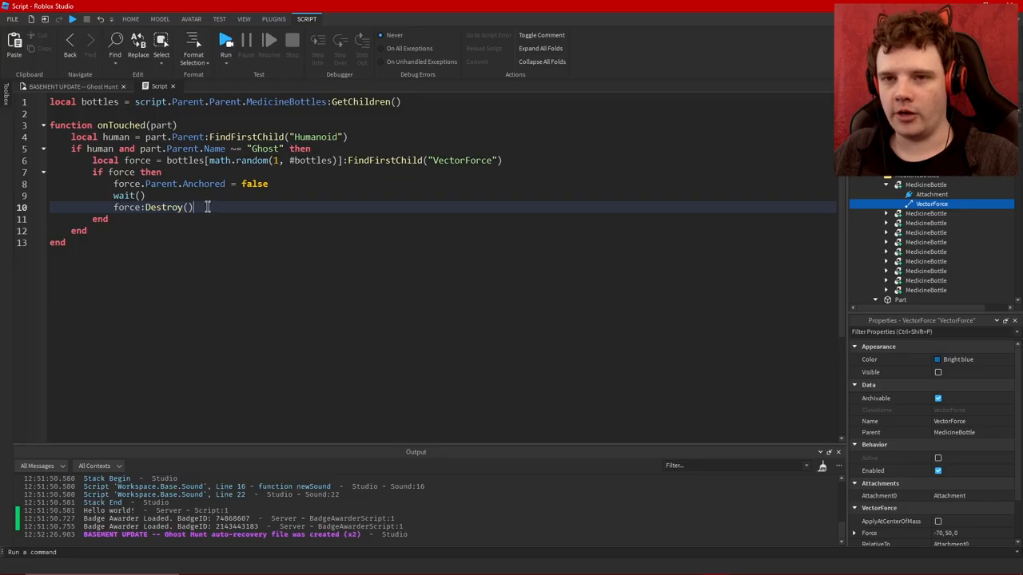
pyautogui.click(160, 19)
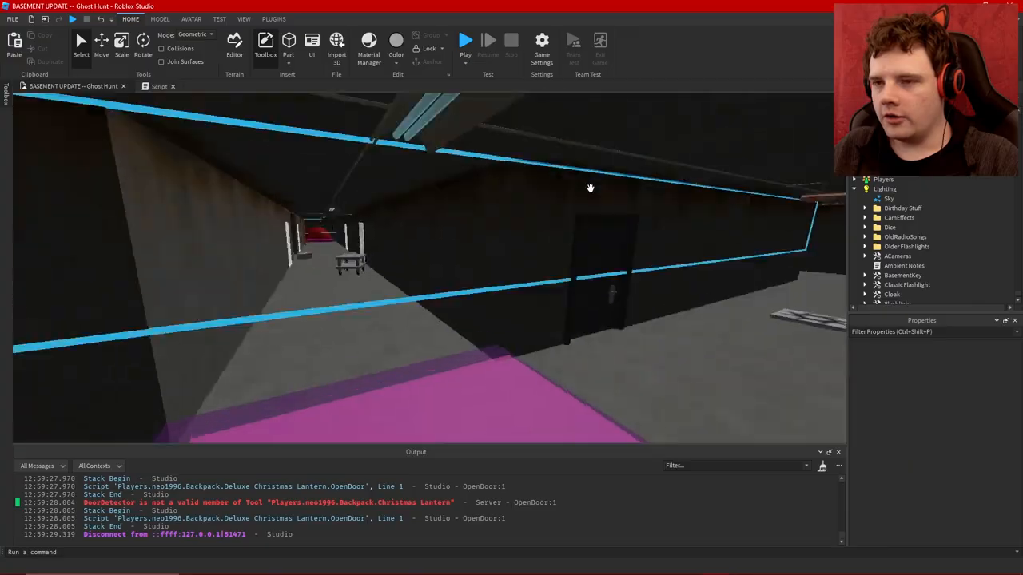
pyautogui.click(466, 40)
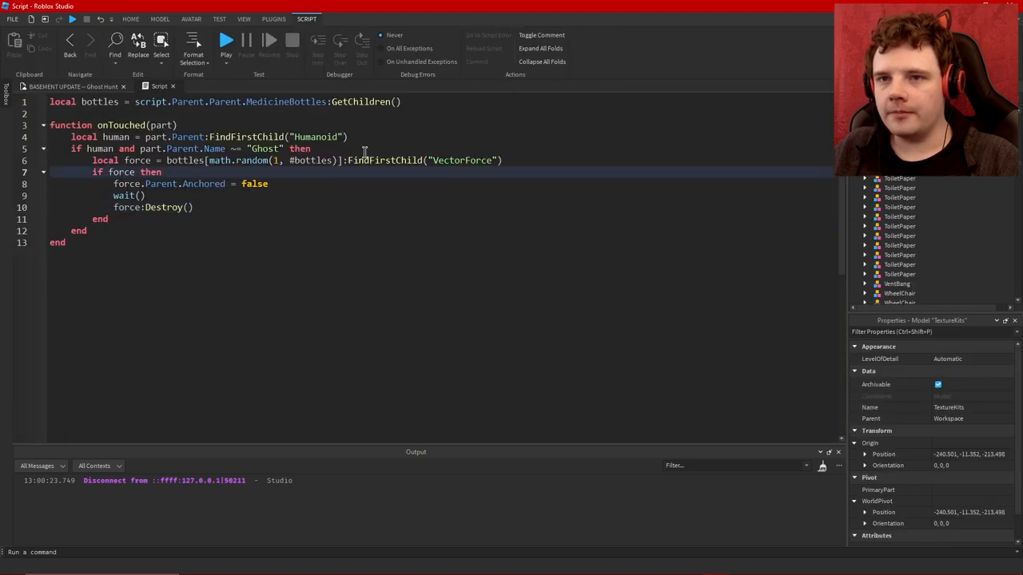
# Add print("touch") and connect onTouched to script.Parent.Touched.
pyautogui.write('print("touch")')
pyautogui.write('script.Parent')
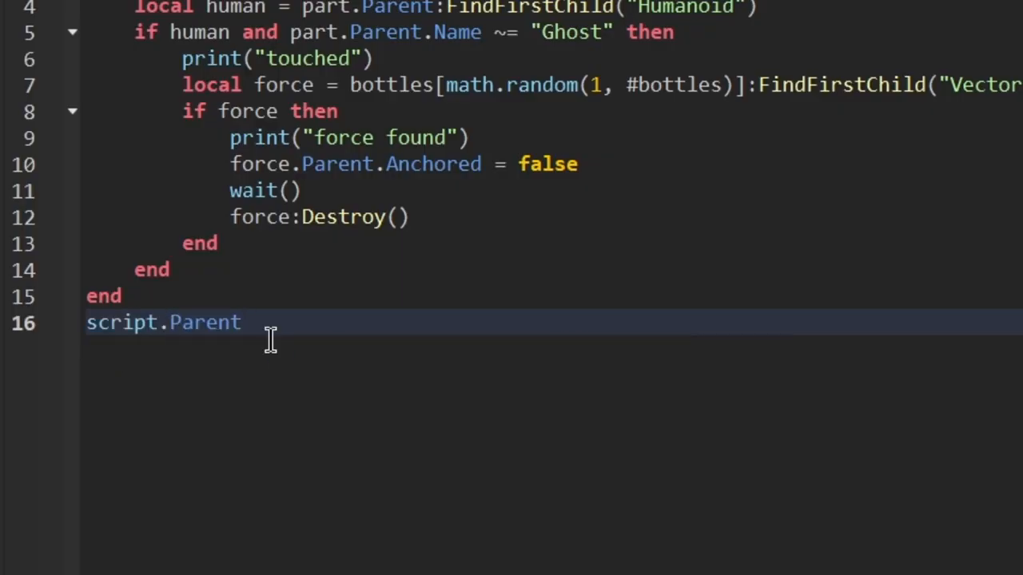
pyautogui.write('.Touched:Connect(onTouched(')
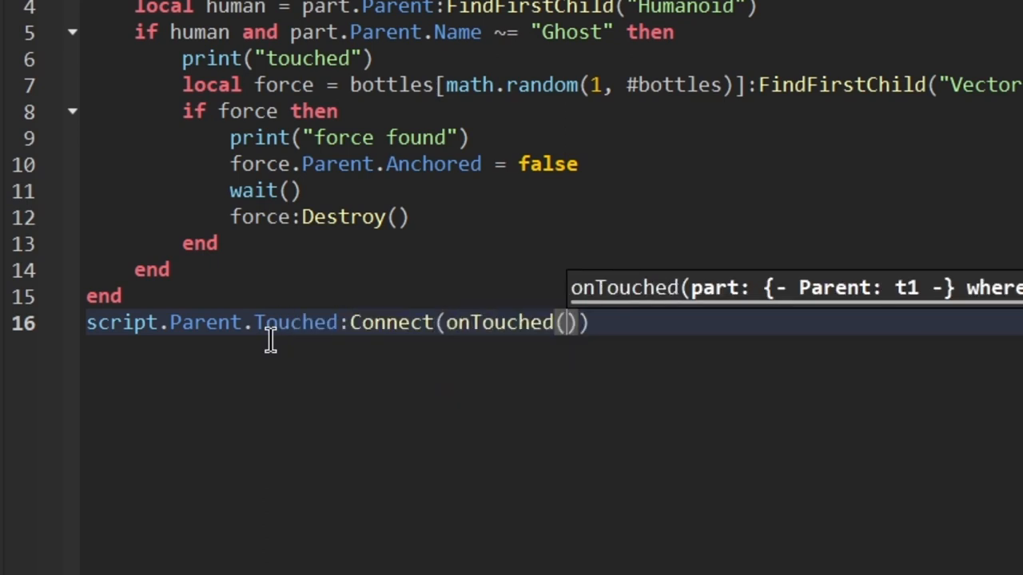
pyautogui.press('Backspace')
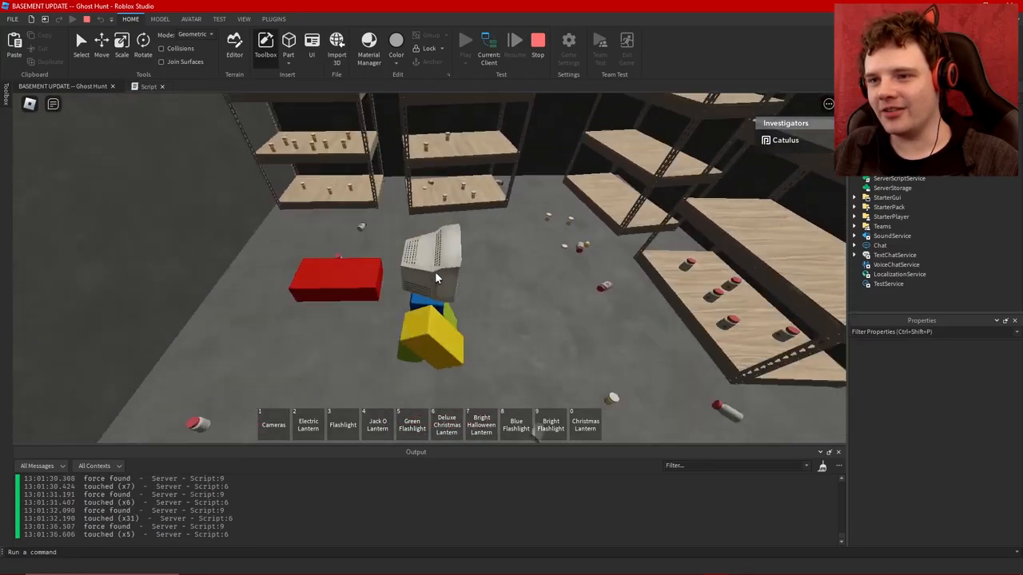
# Stop the running play-test and expand the Lighting Dice folder's contents.
pyautogui.click(537, 40)
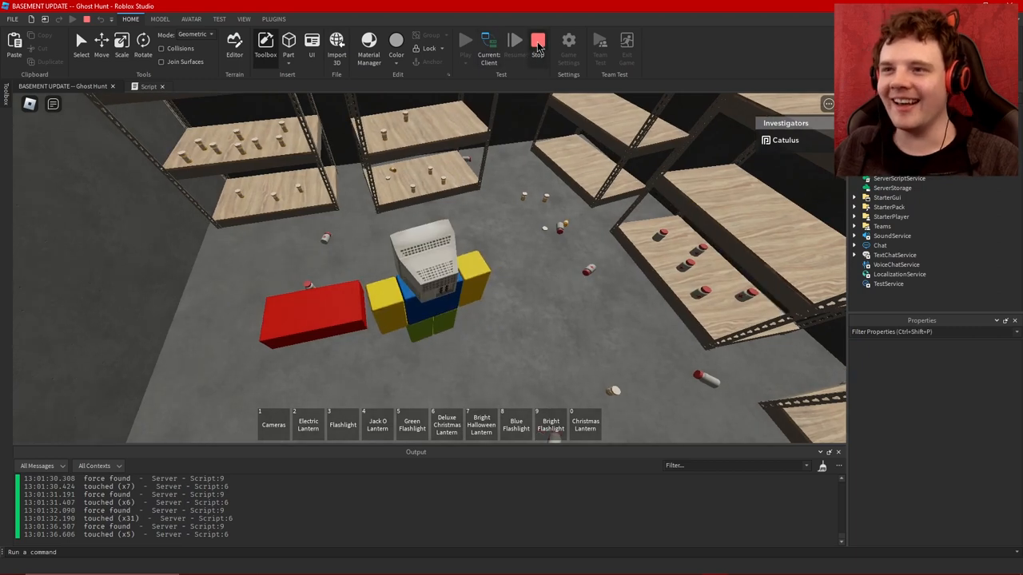
pyautogui.click(538, 43)
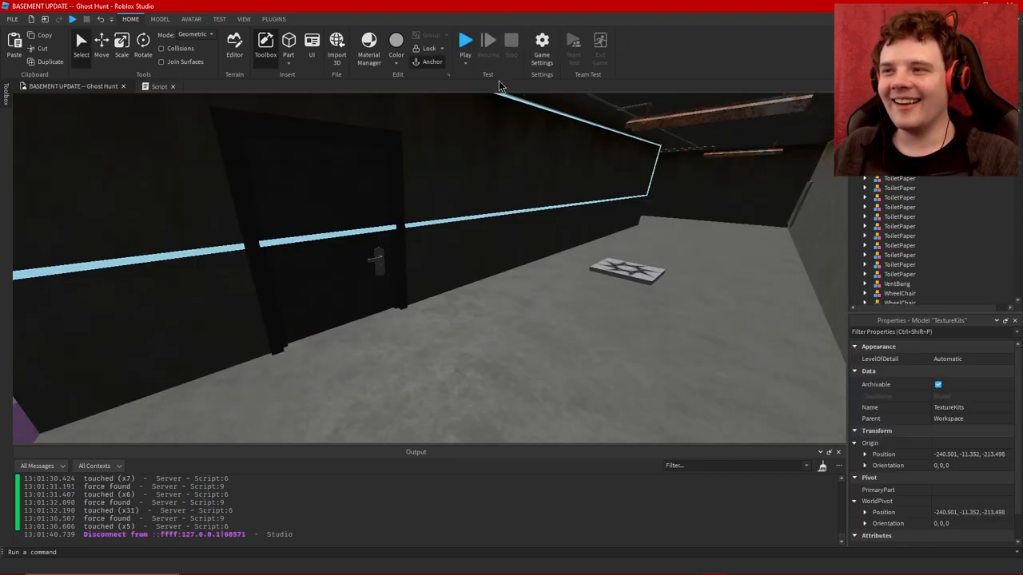
pyautogui.click(159, 85)
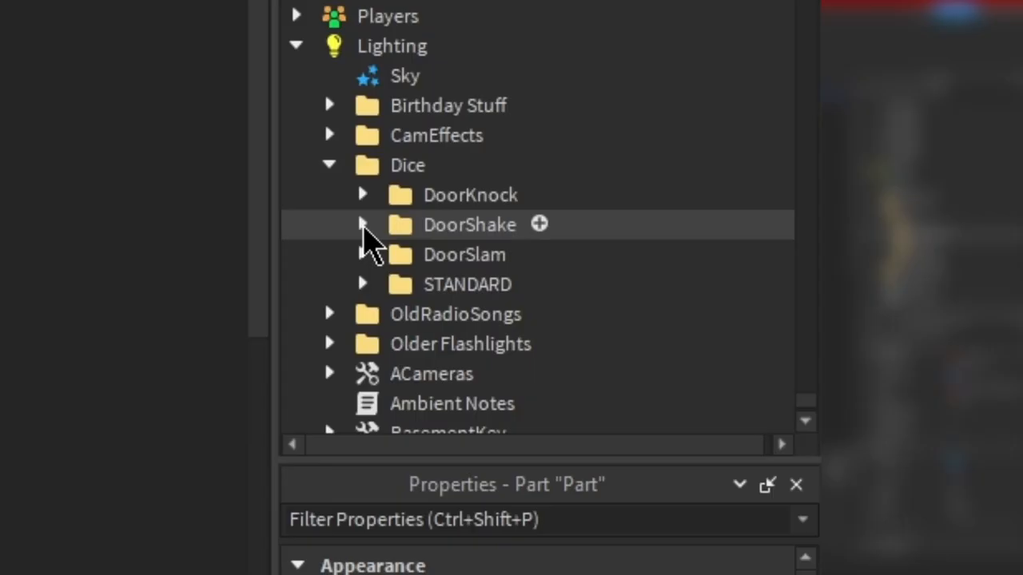
# Check the Dice folders under Lighting, return to the BASEMENT UPDATE tab, and select the red trigger.
pyautogui.click(362, 284)
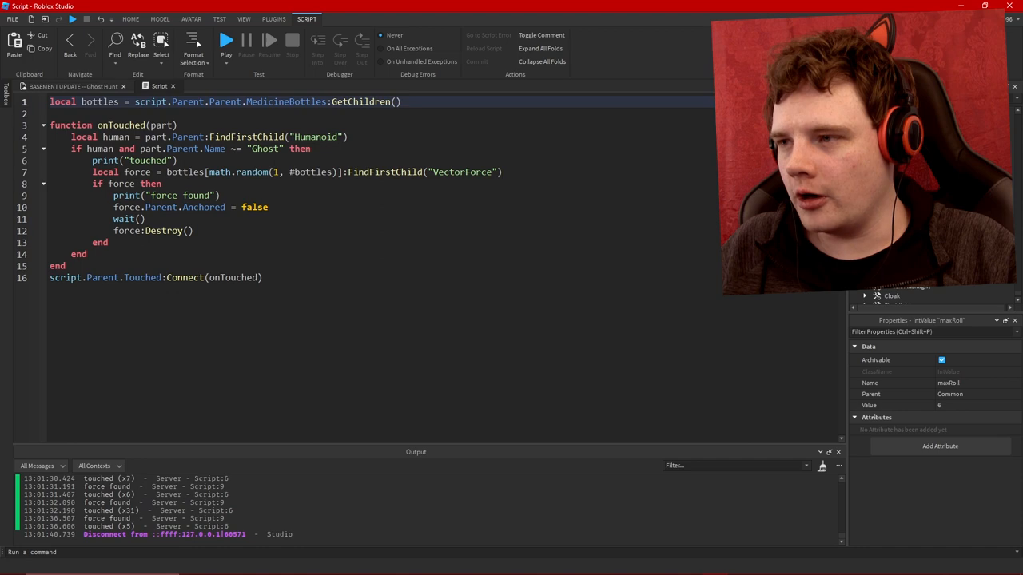
pyautogui.click(130, 19)
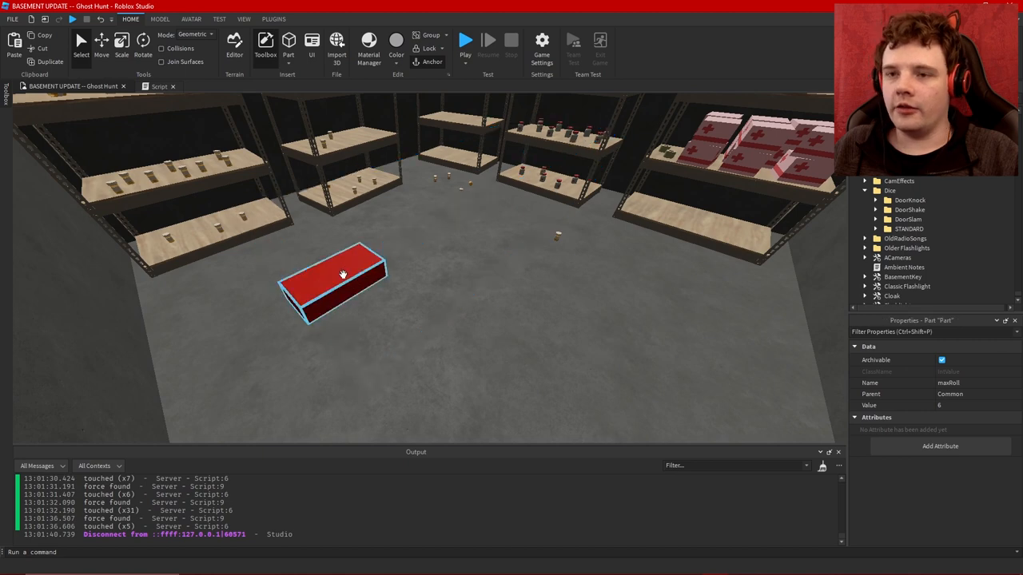
pyautogui.click(159, 86)
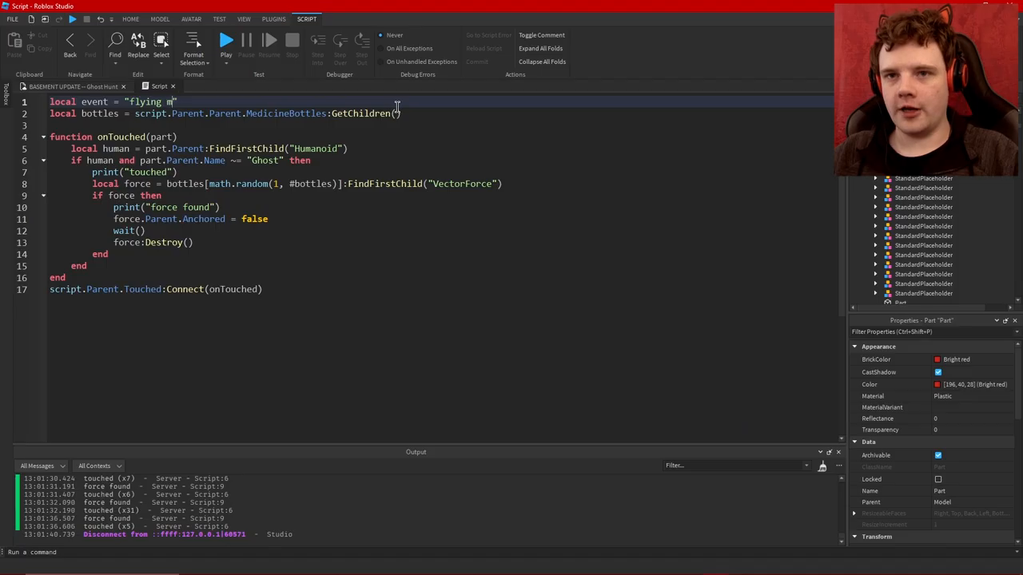
# Add event and VeryCommon dice variables, with a math.random roll checked against dice.target.Value.
pyautogui.write('edicine bottle')
pyautogui.write('local dice = game.Lighting.Dice')
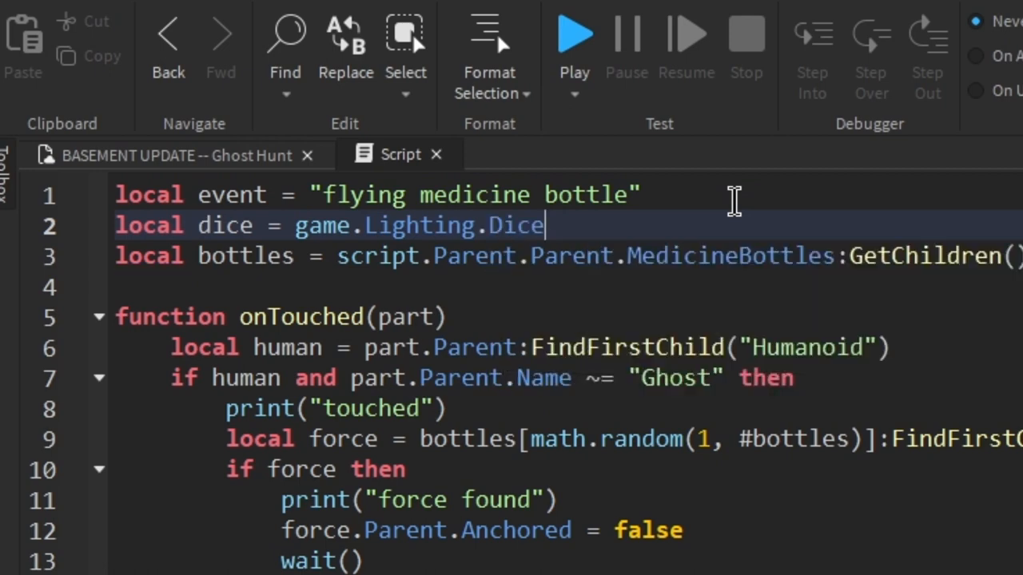
pyautogui.write('.STANDARD.VeryCommon')
pyautogui.write('local roll = math.random(')
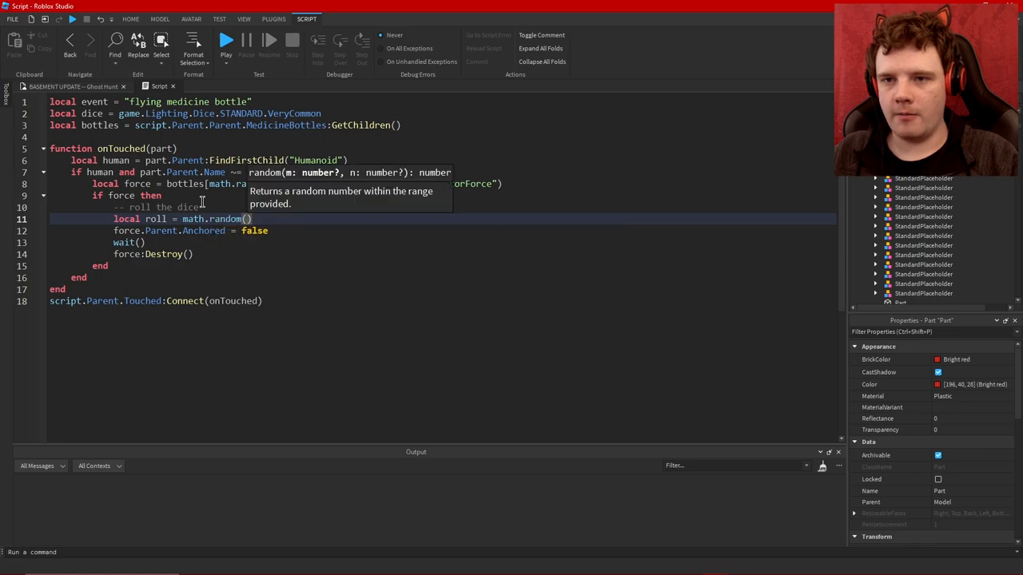
pyautogui.write('dice.minRoll.Value')
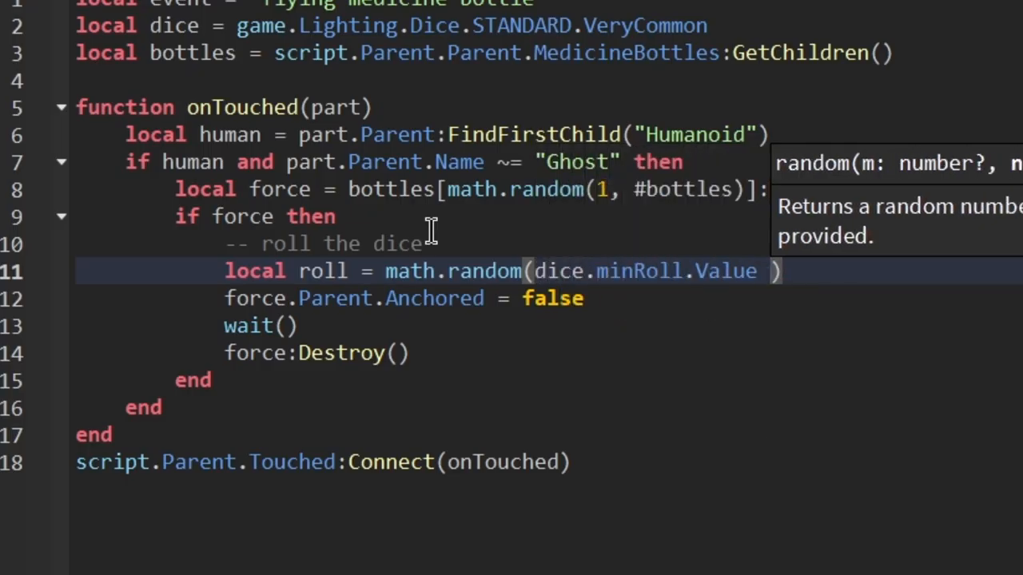
pyautogui.write(', dice.maxRol')
pyautogui.write('if roll ==')
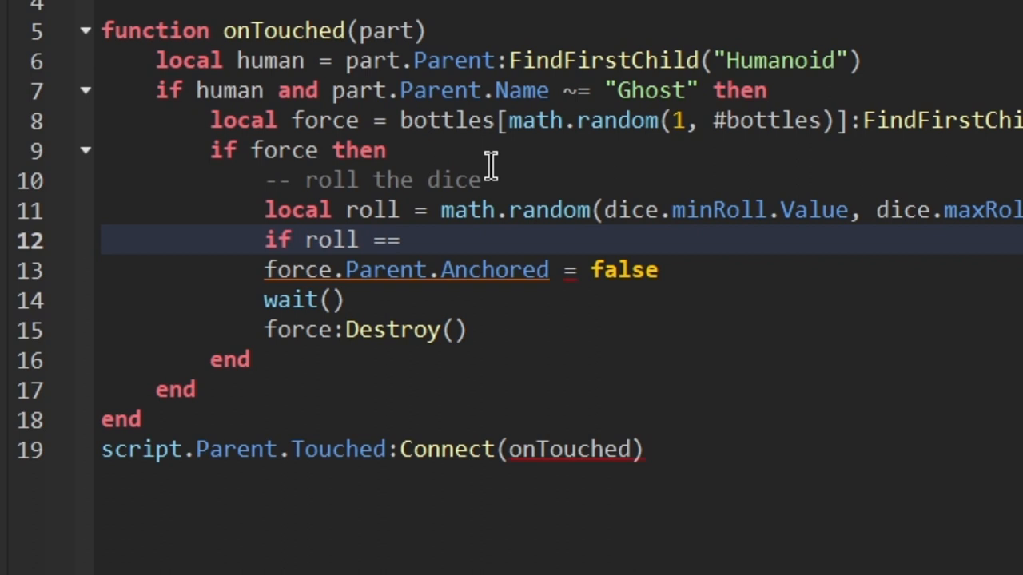
pyautogui.write('dice.target')
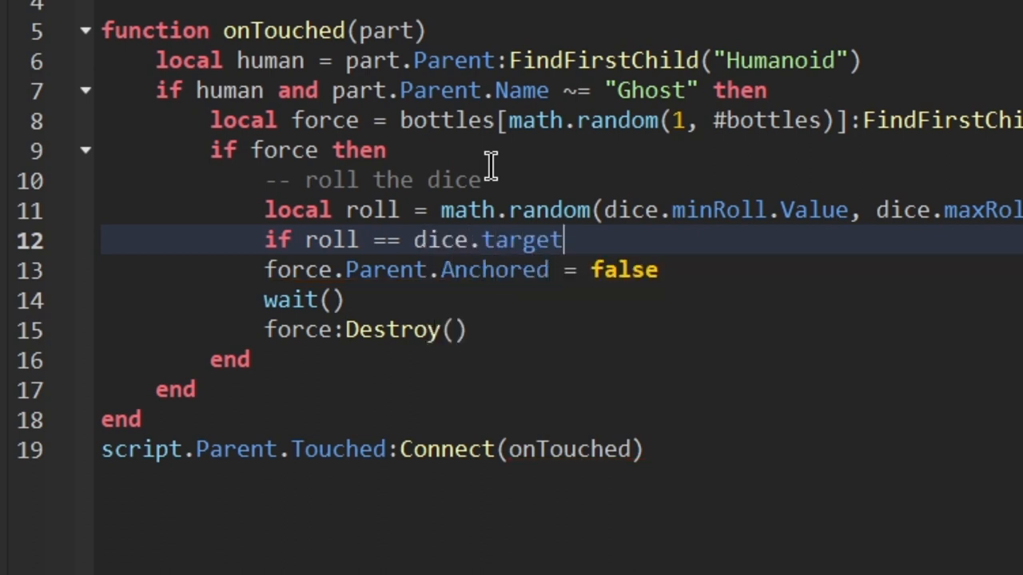
pyautogui.write('.Value then')
pyautogui.write('script.P')
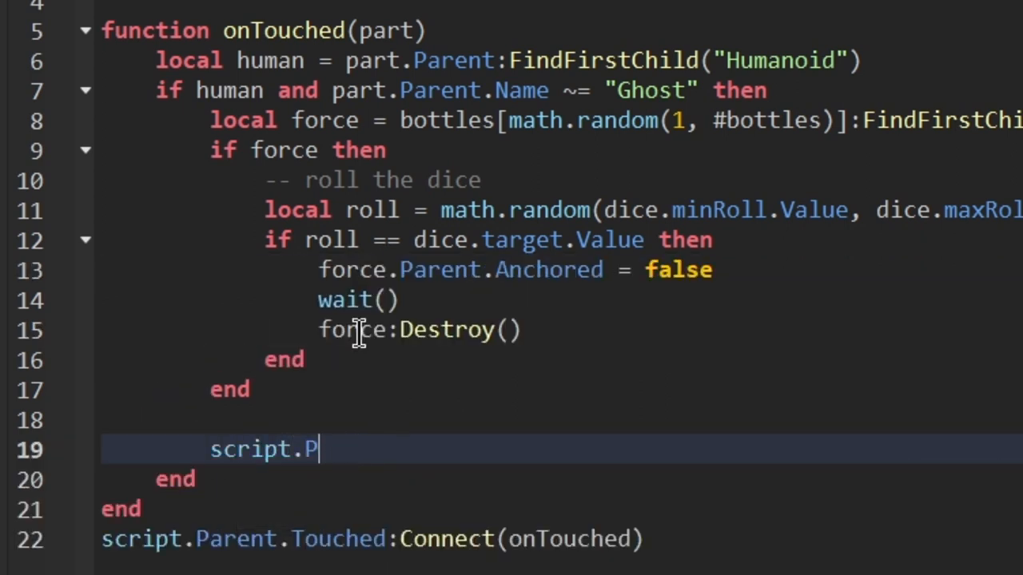
# Disable the script for a wait(60*1) cooldown and print status messages.
pyautogui.write('isabled = true')
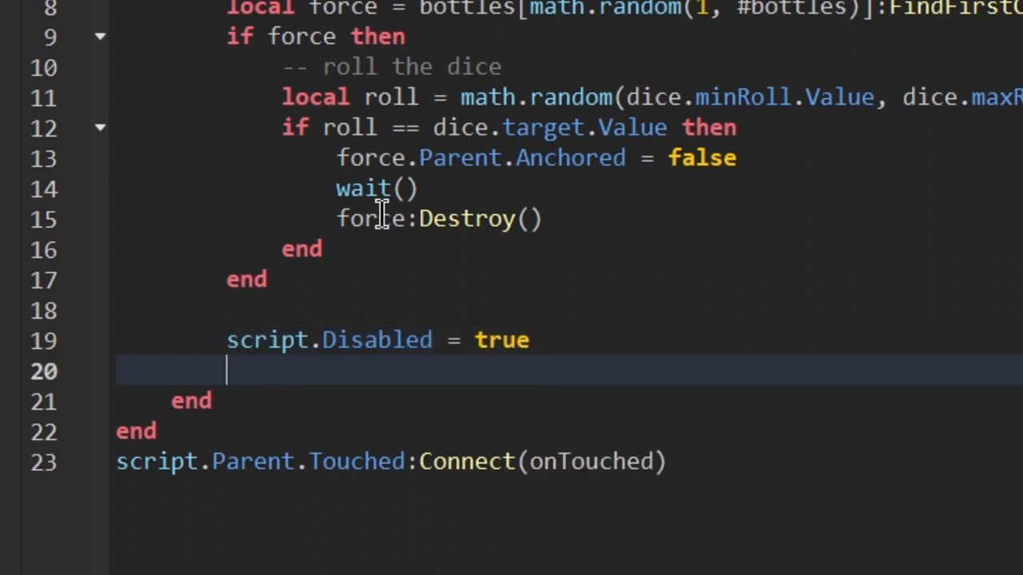
pyautogui.write('wait(60 * 1')
pyautogui.write('print("Cooldown ')
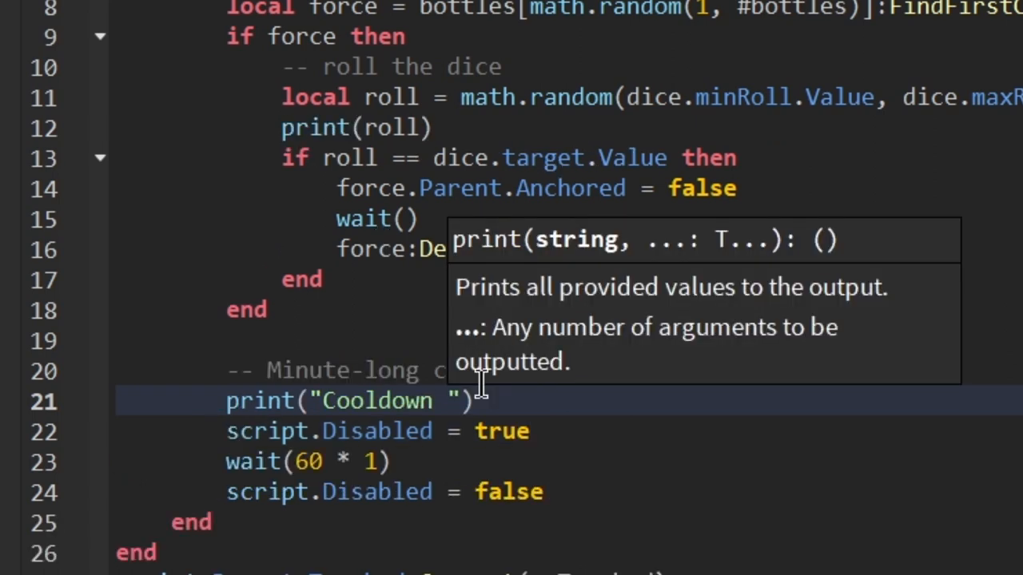
pyautogui.write('started for')
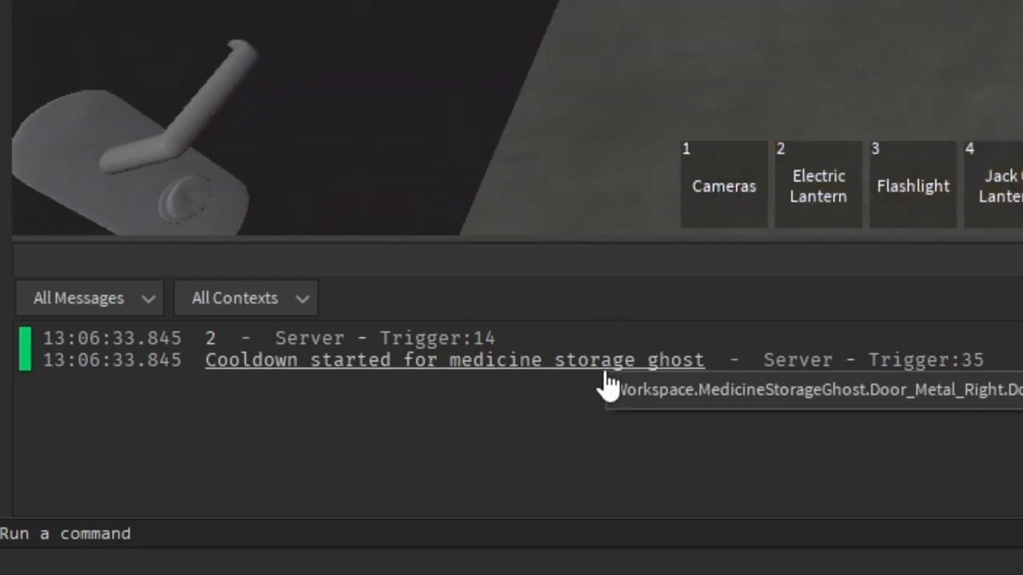
pyautogui.moveTo(987, 60)
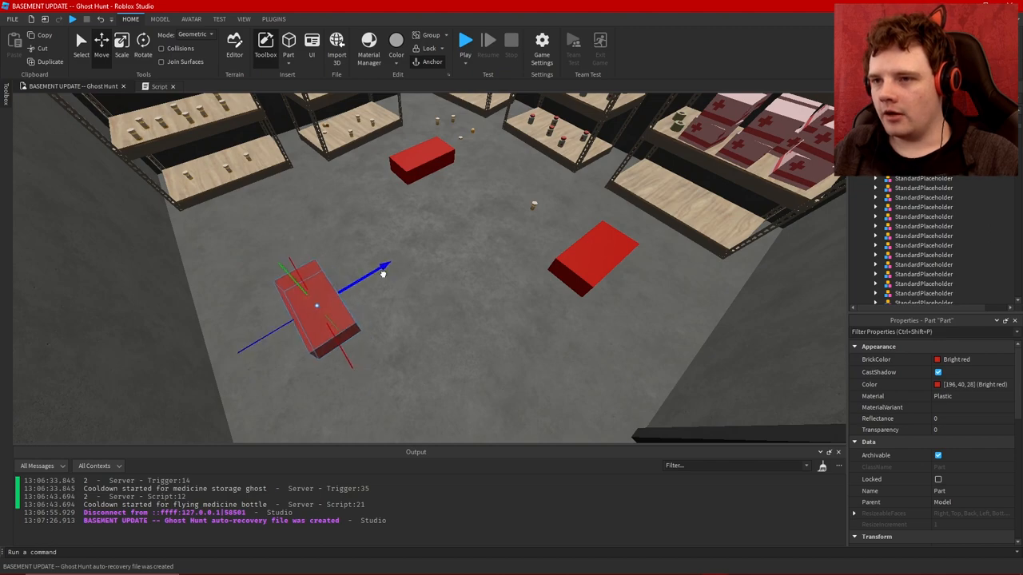
# Move the duplicated red trigger blocks into place on the basement floor.
pyautogui.click(465, 40)
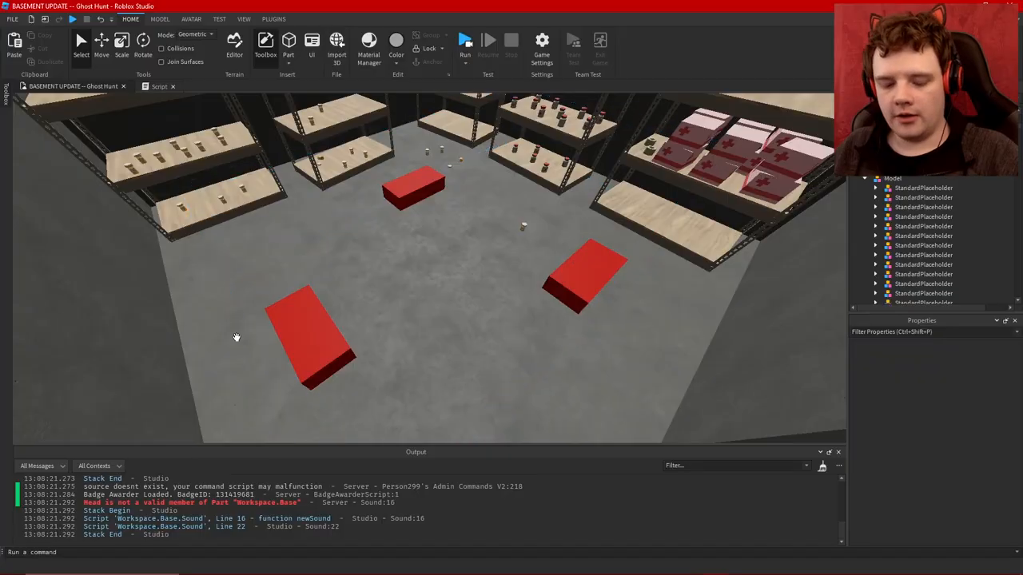
pyautogui.click(465, 40)
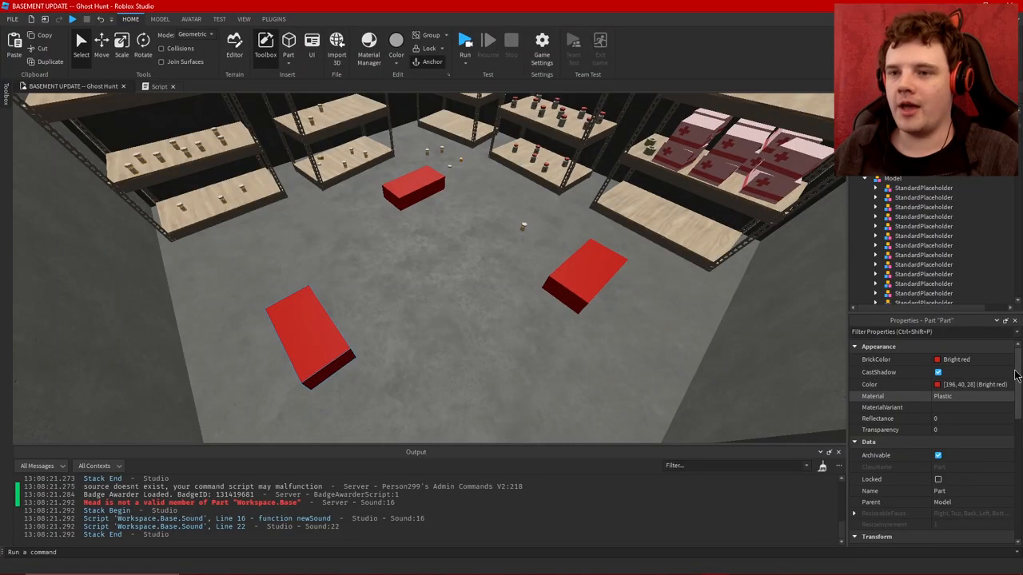
# Uncheck CanCollide under Collision in Properties for the red trigger blocks.
pyautogui.scroll(-3)
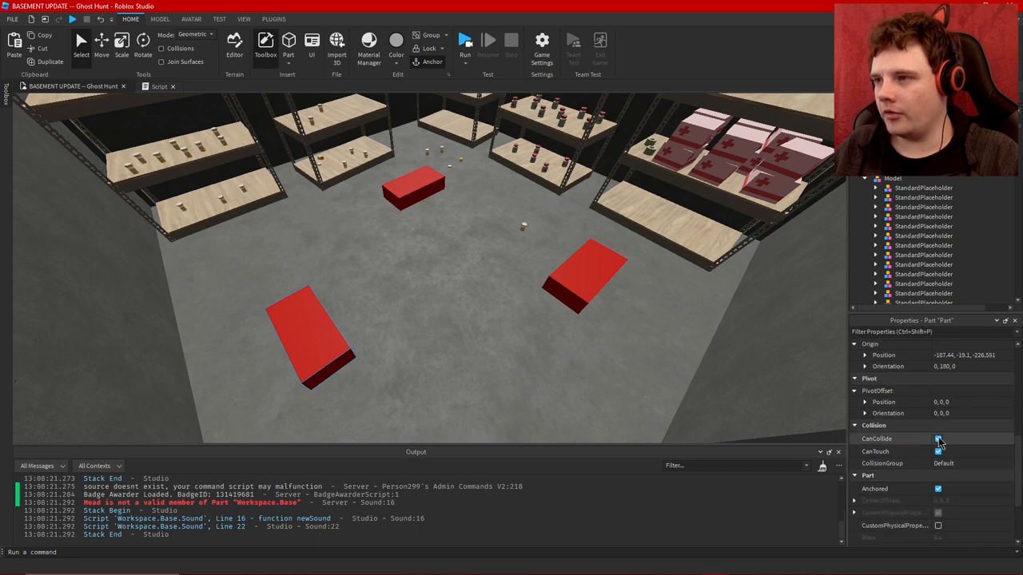
pyautogui.click(938, 439)
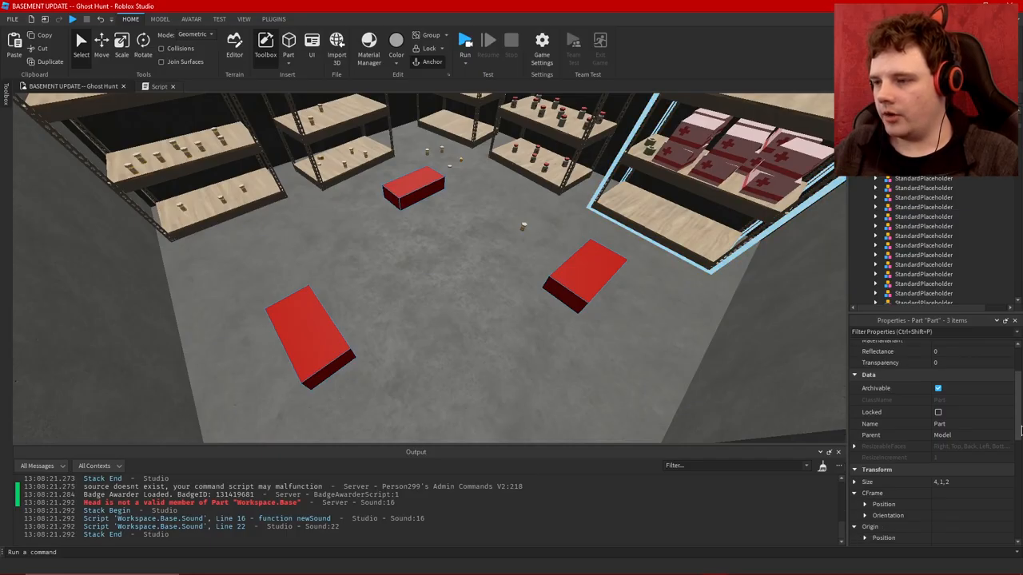
pyautogui.scroll(-3)
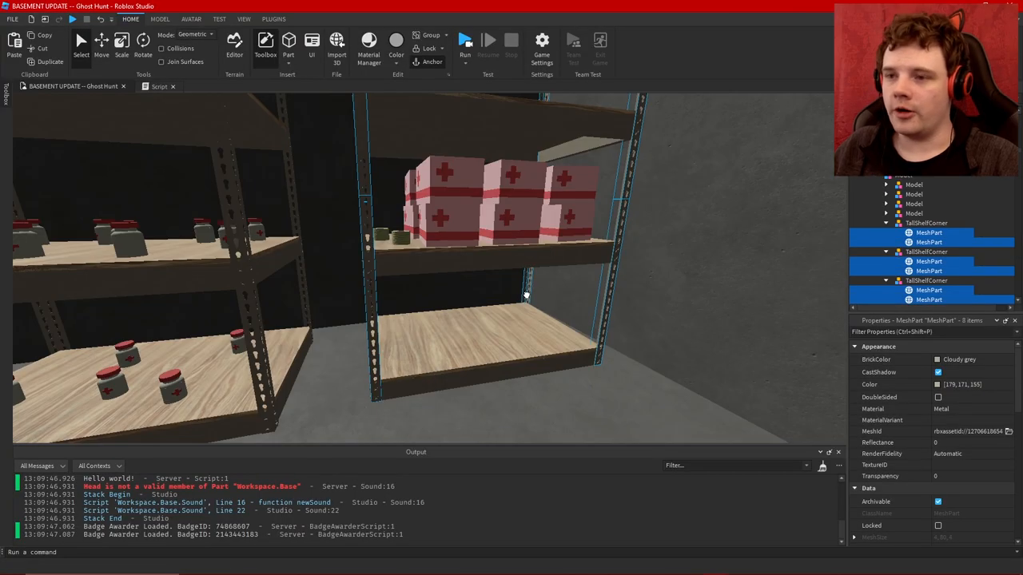
pyautogui.moveTo(950, 409)
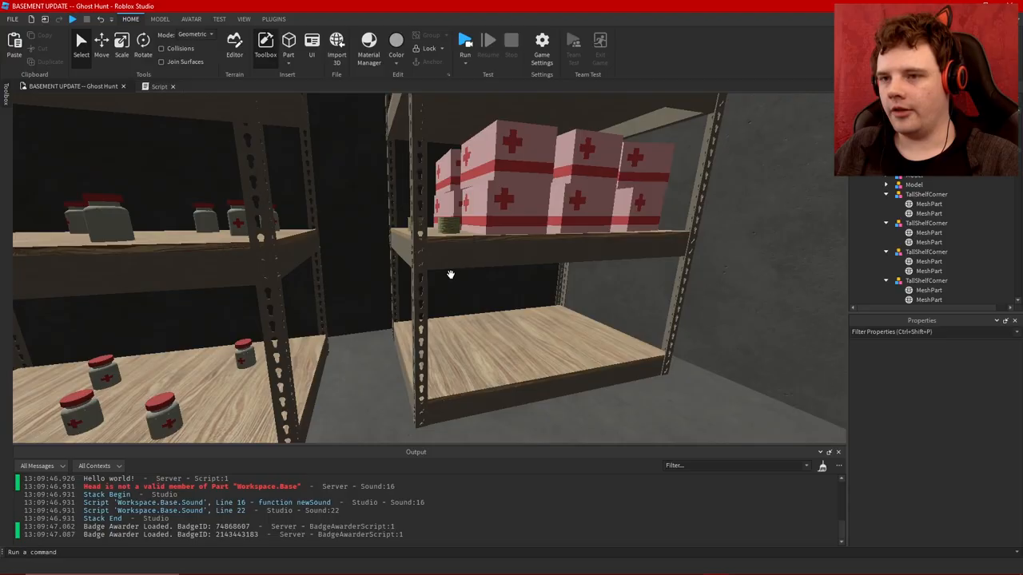
# Orbit around the TallShelfCorner shelves, then start a Run test of the basement.
pyautogui.moveTo(451, 274); pyautogui.dragTo(573, 257)
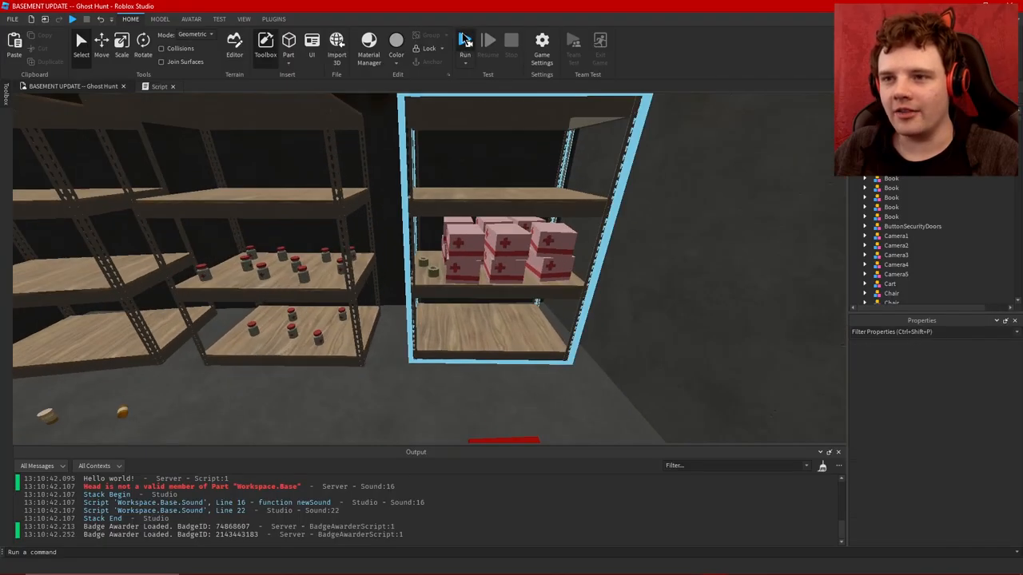
pyautogui.click(465, 42)
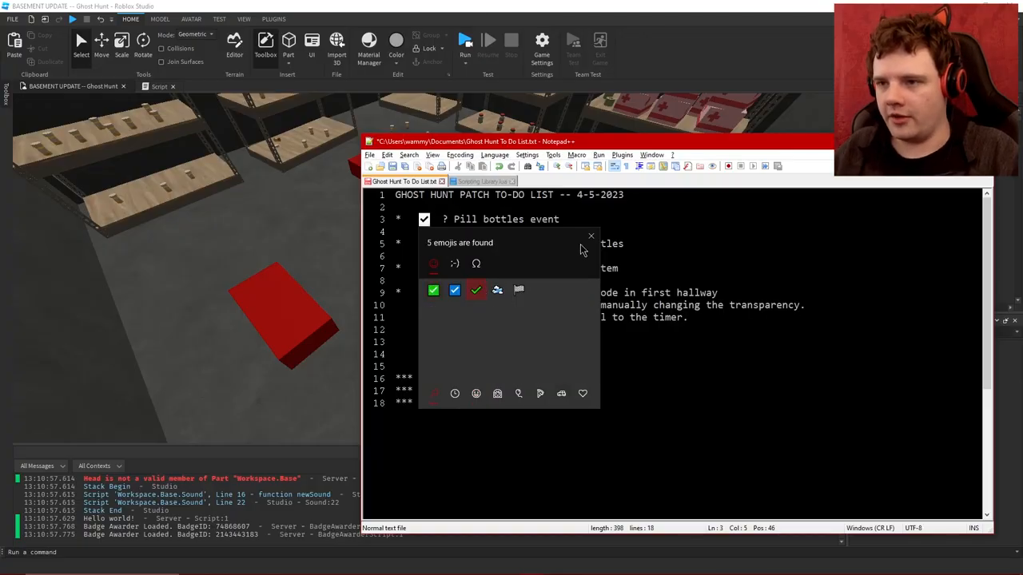
# Insert a green check mark beside the Pill bottles event line.
pyautogui.click(592, 237)
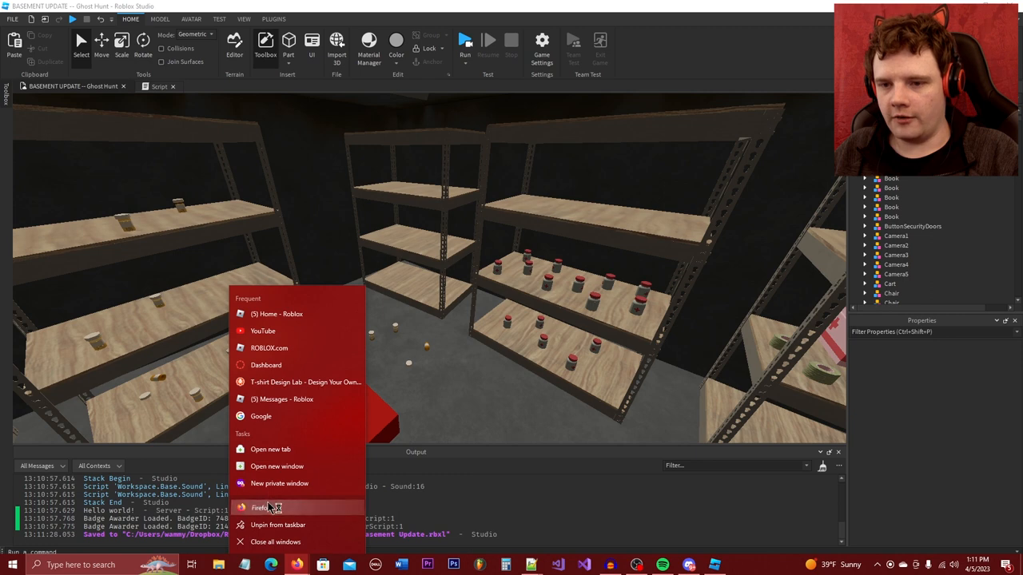
# Search Google in Firefox for 'hydrogen peroxide bottle 80s' and view the image results.
pyautogui.click(260, 507)
pyautogui.write('hydrogen peroxide bo')
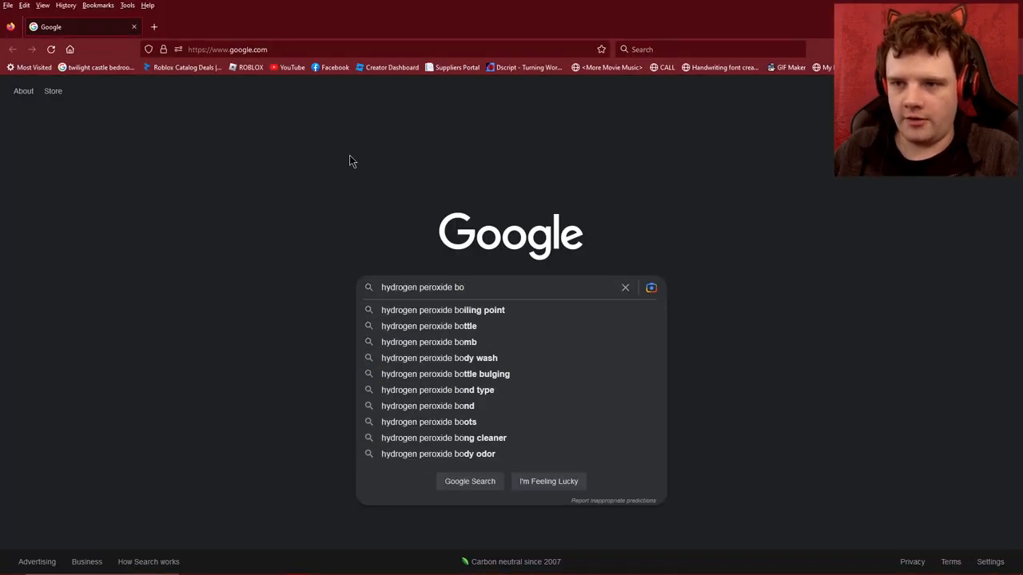
pyautogui.click(429, 326)
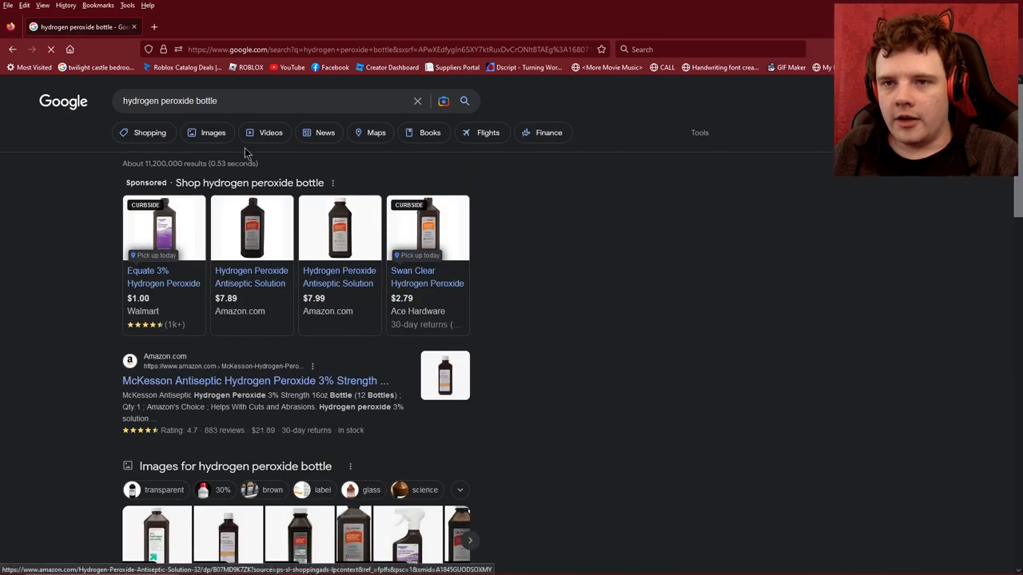
pyautogui.click(212, 132)
pyautogui.write('blender')
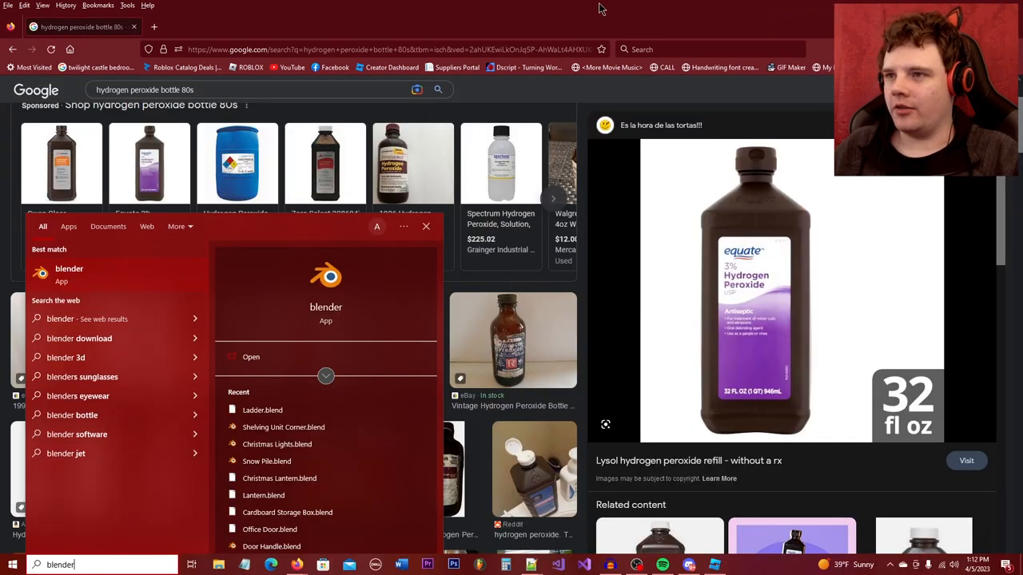
# Launch Blender and scale the cube's top loop inward to taper the bottle shoulder.
pyautogui.click(251, 357)
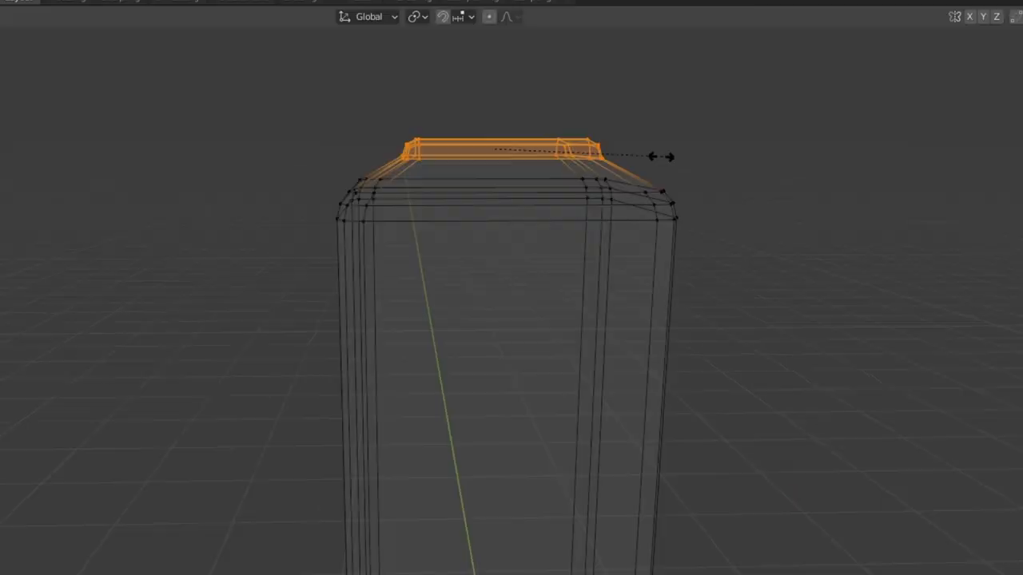
pyautogui.moveTo(664, 157); pyautogui.dragTo(540, 152)
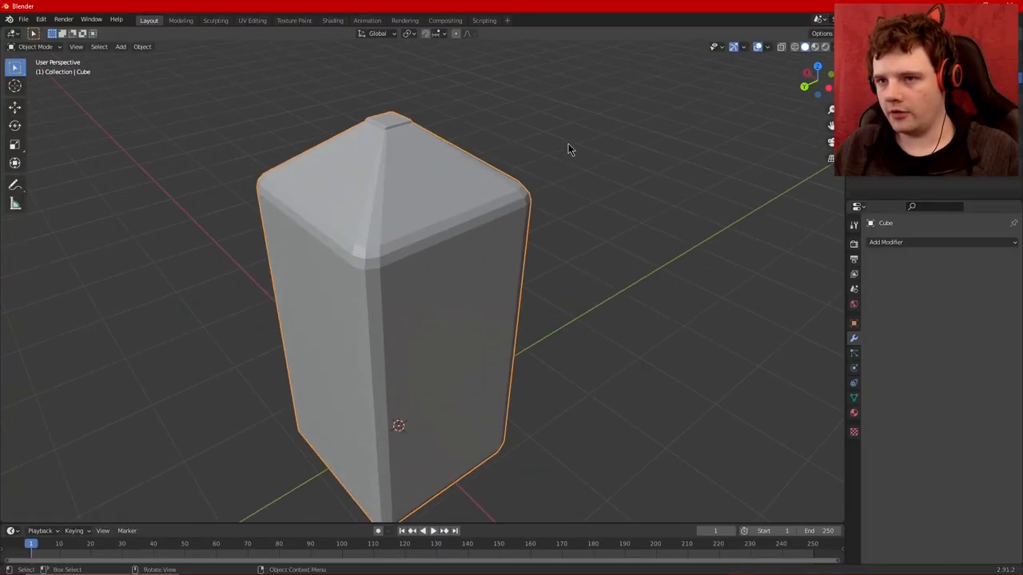
pyautogui.press('Tab')
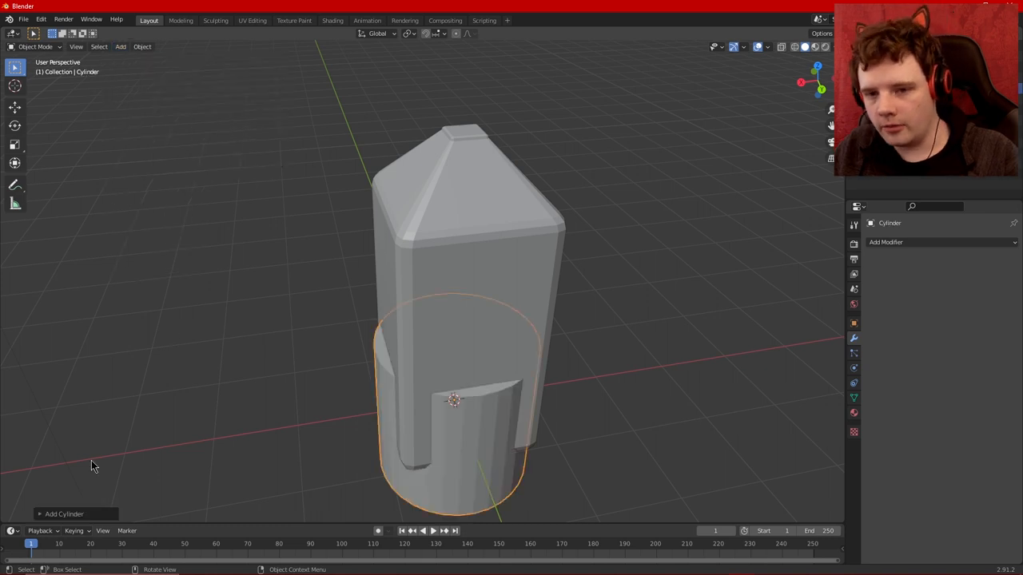
# Scale down the cylinder and move it onto the bottle's top as a cap.
pyautogui.click(64, 514)
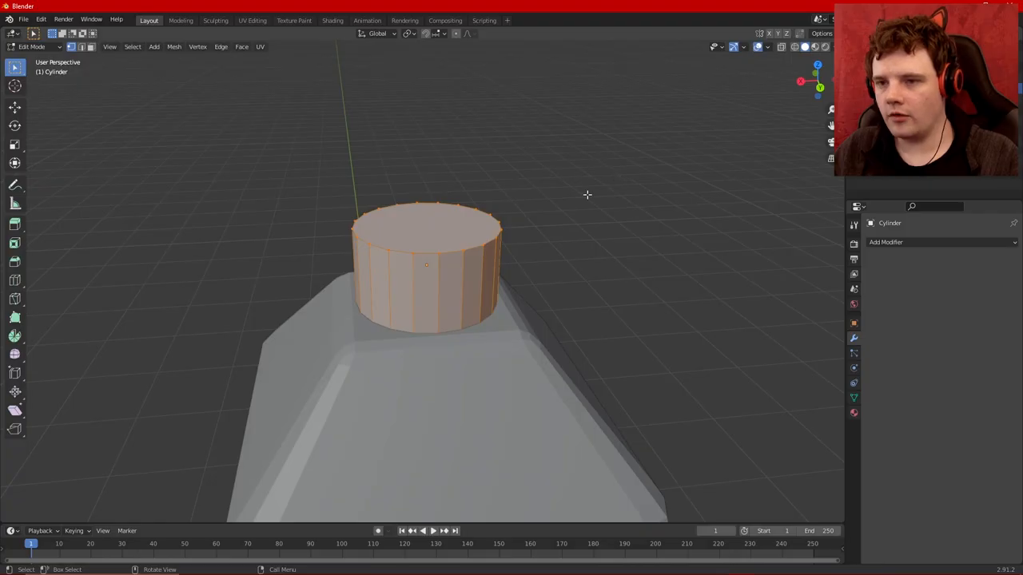
pyautogui.moveTo(467, 238)
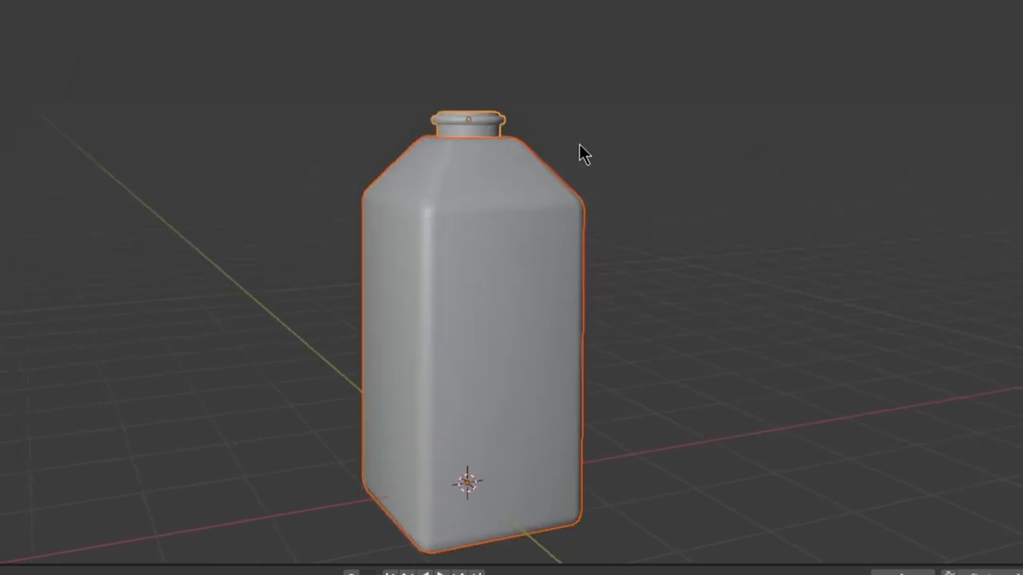
# Export the bottle from Blender as FBX and import it into Roblox Studio.
pyautogui.click(62, 38)
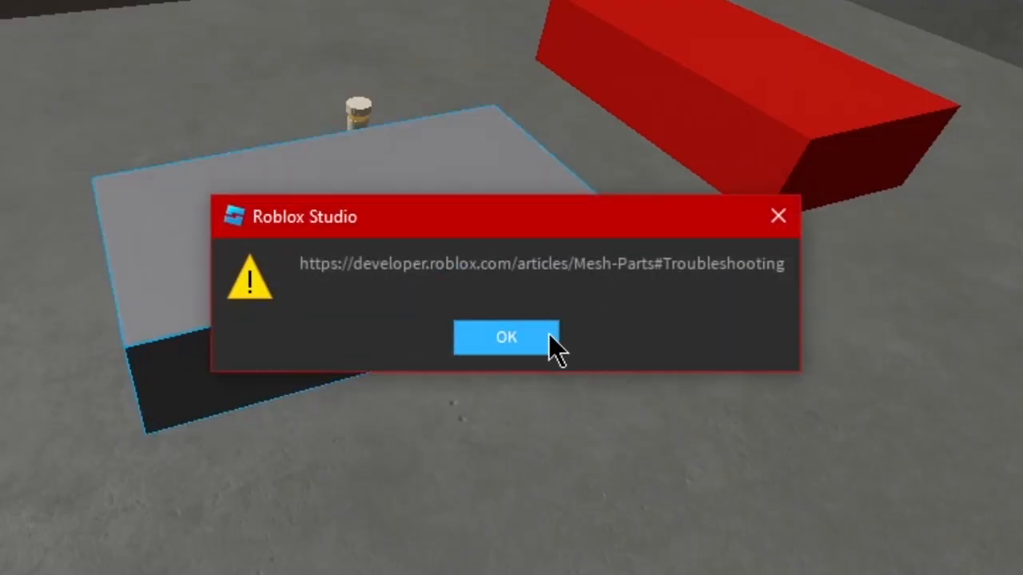
# Dismiss the mesh warning and set the bottle MeshPart's BrickColor to Burgundy.
pyautogui.click(506, 337)
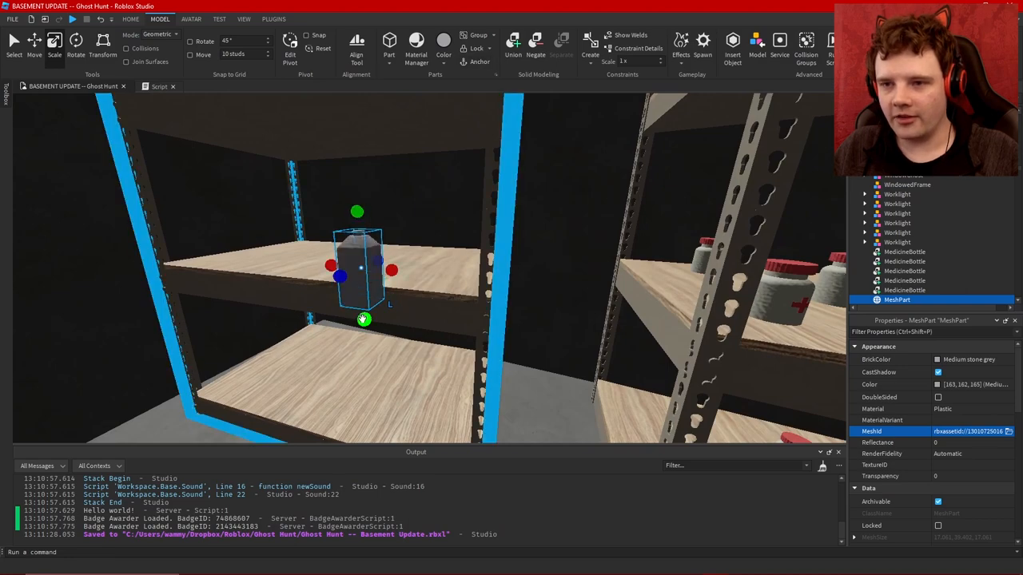
pyautogui.click(937, 359)
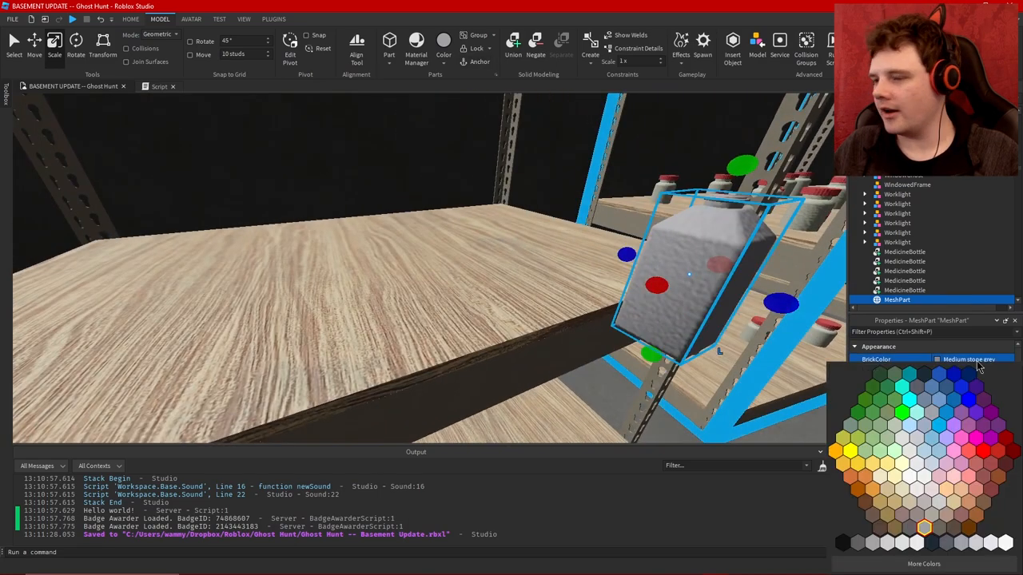
pyautogui.click(990, 490)
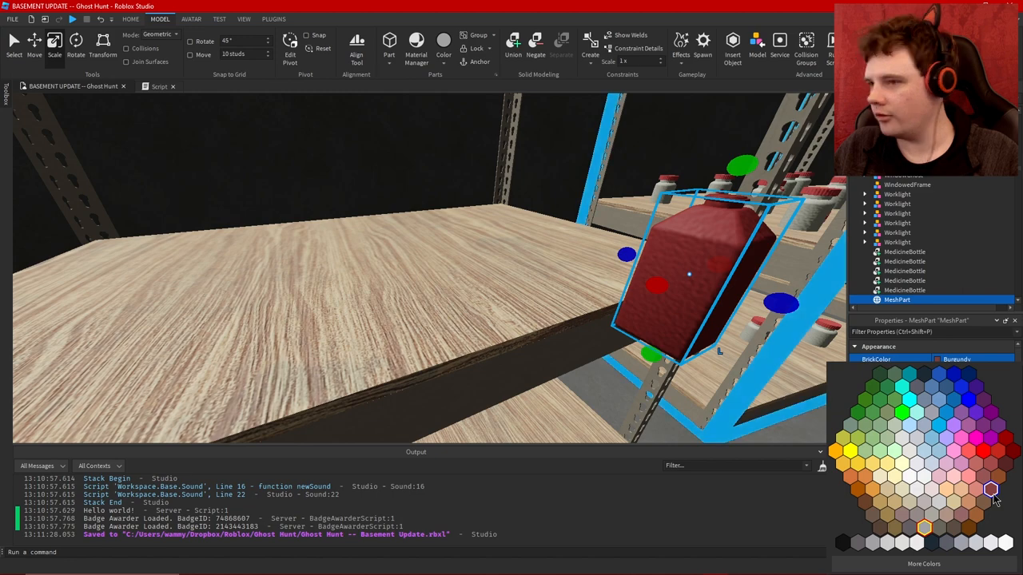
pyautogui.click(991, 489)
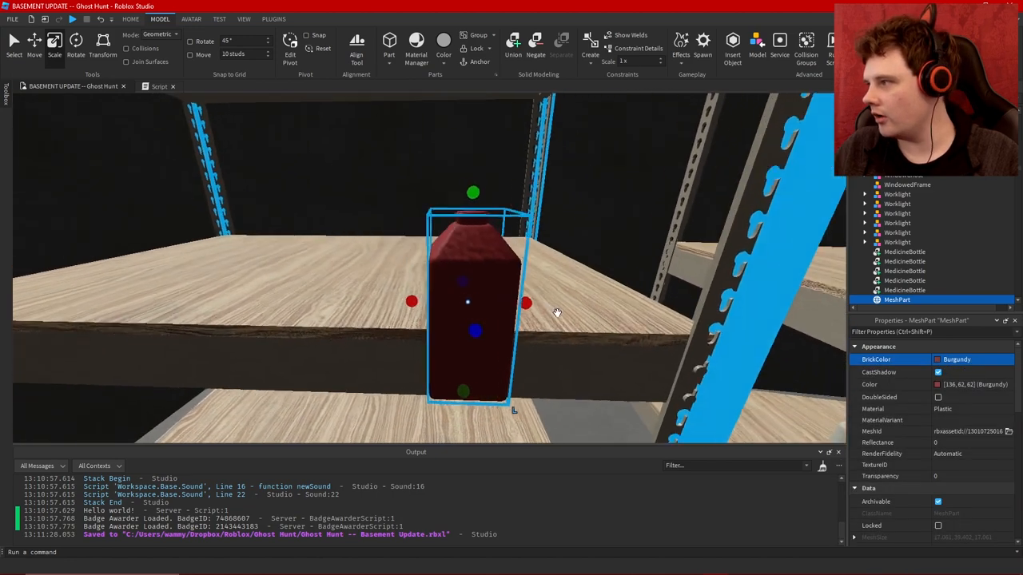
pyautogui.click(971, 384)
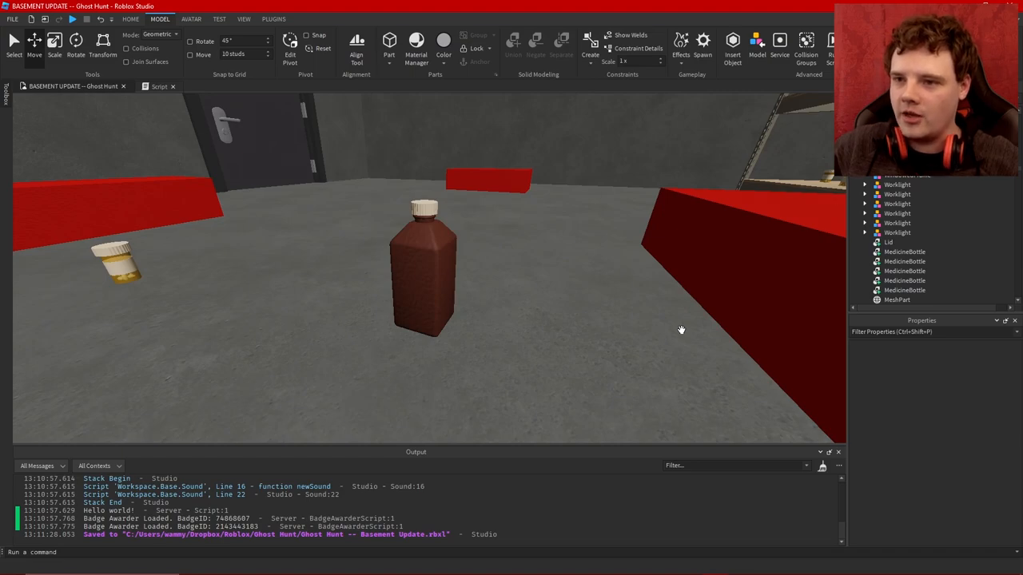
# Union thin parts into flat dark grey panels and place them near the shelves.
pyautogui.click(72, 18)
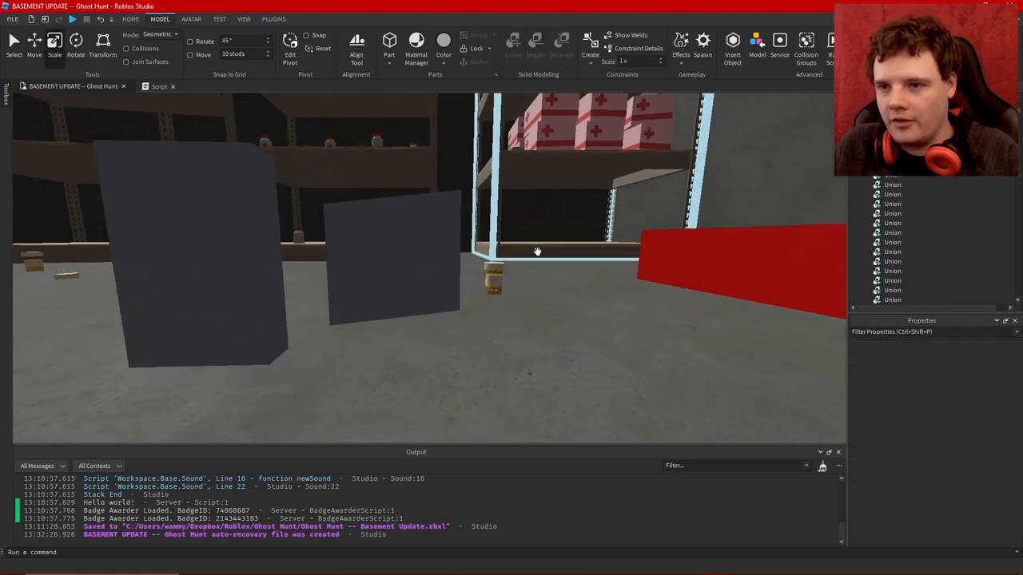
# Adjust a dark grey panel's colour and drag a brown bottle onto the shelves.
pyautogui.click(392, 248)
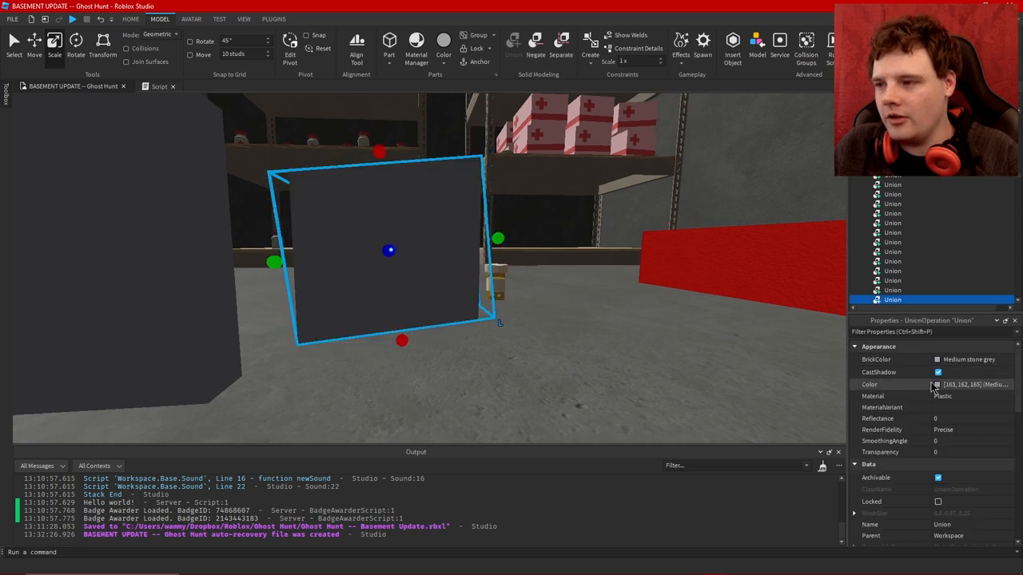
pyautogui.click(973, 384)
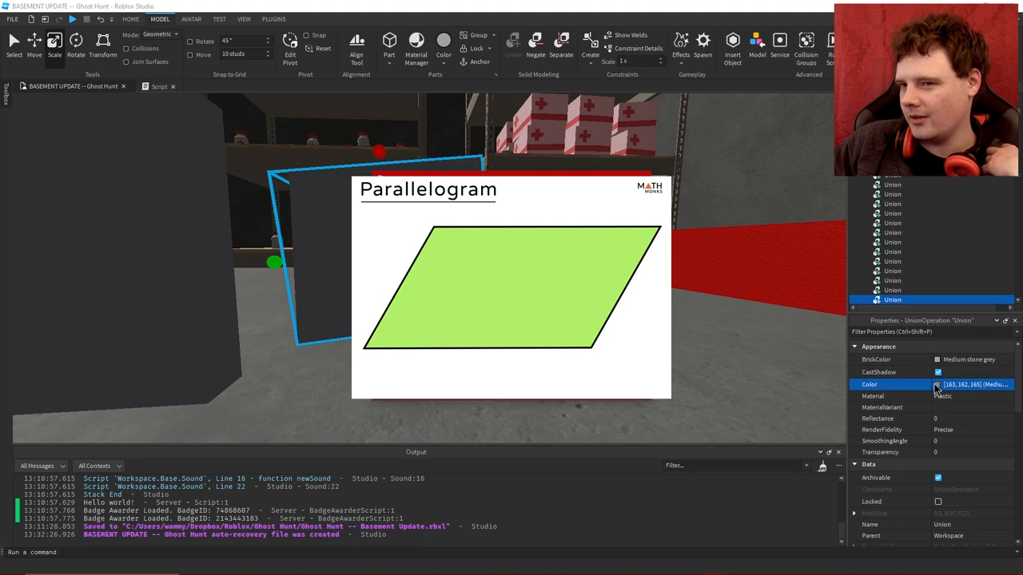
pyautogui.click(973, 385)
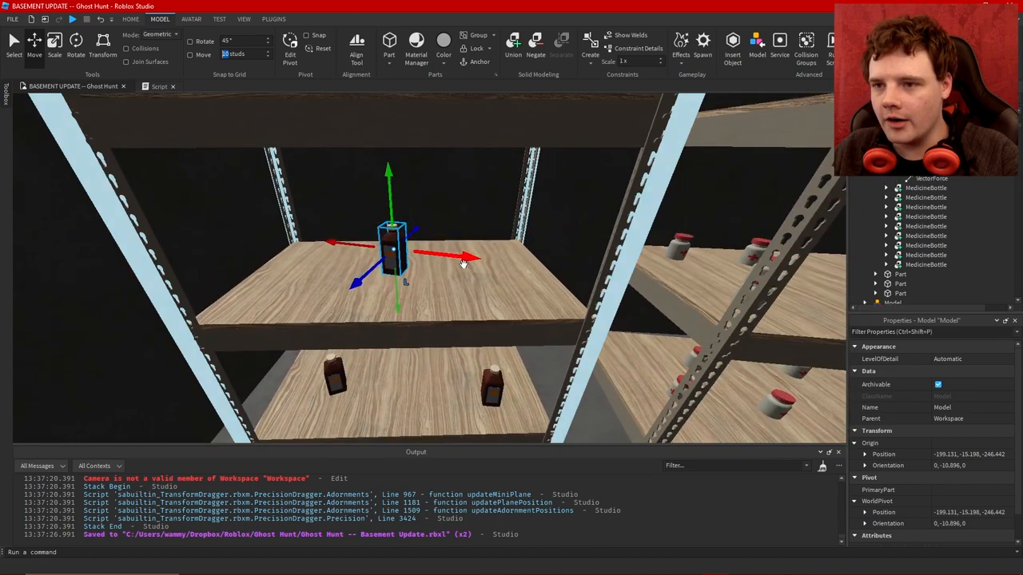
pyautogui.moveTo(464, 257); pyautogui.dragTo(392, 252)
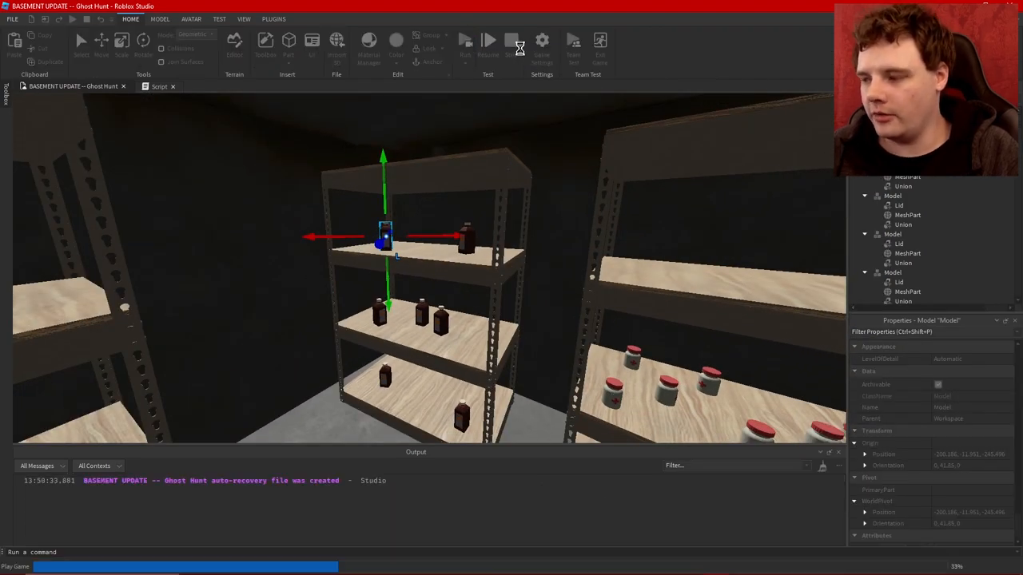
# Start a play-test with brown bottles on all three basement shelves.
pyautogui.click(465, 40)
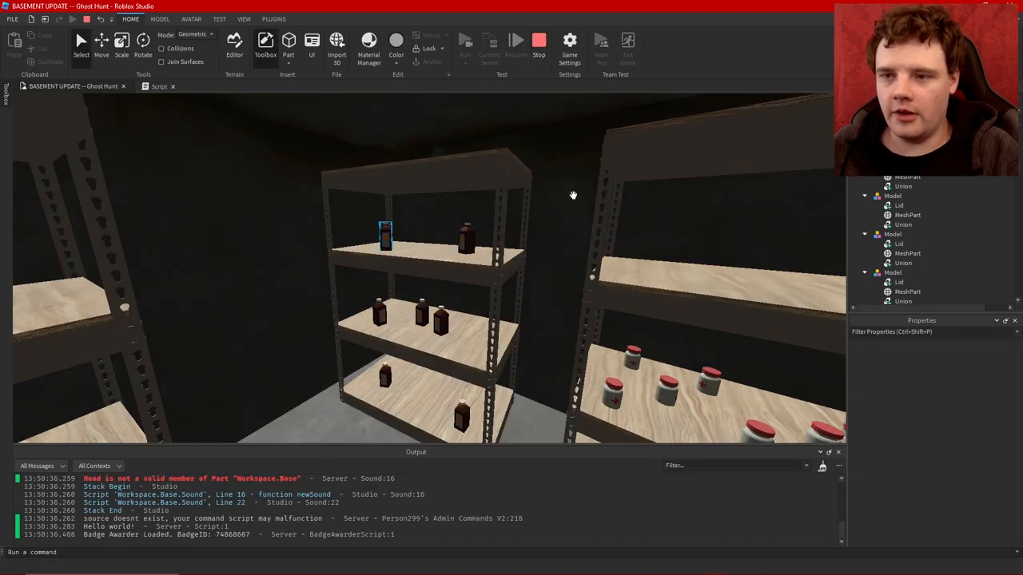